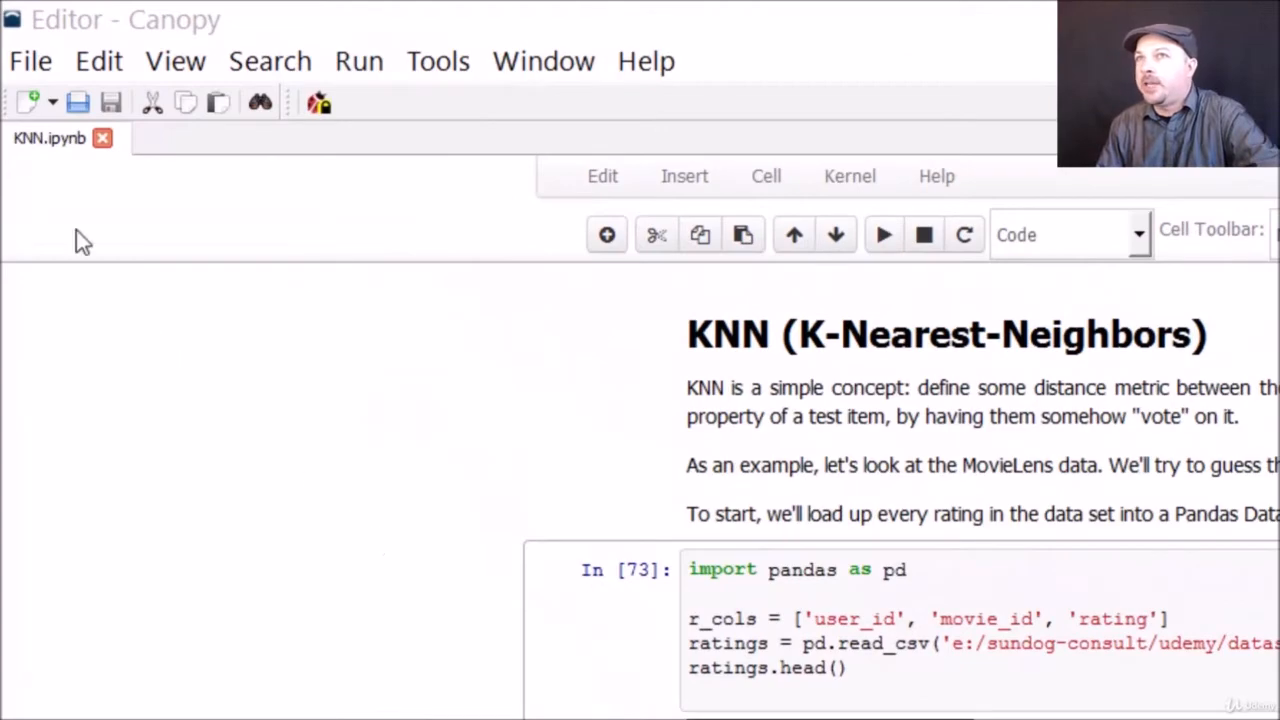
mouse_move(996, 588)
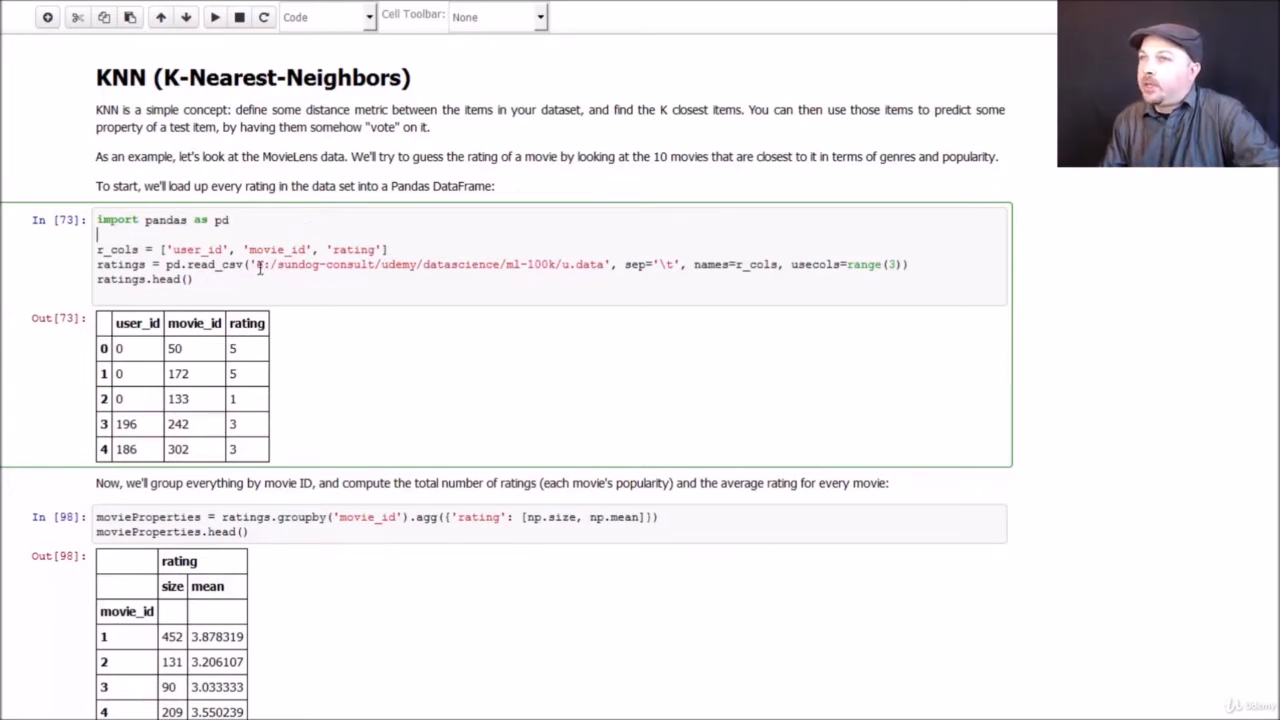
Step: Run the cell that imports pandas and reads u.data into the ratings DataFrame
drag(258, 264, 512, 264)
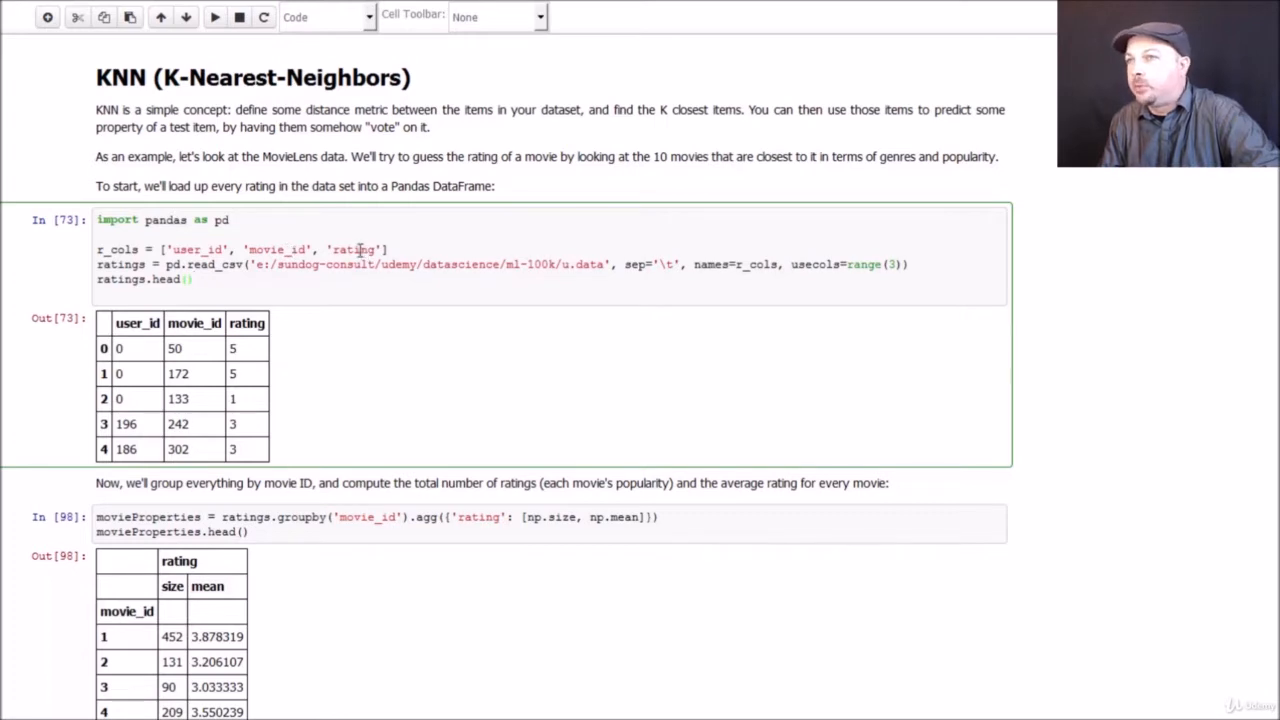
mouse_move(200, 146)
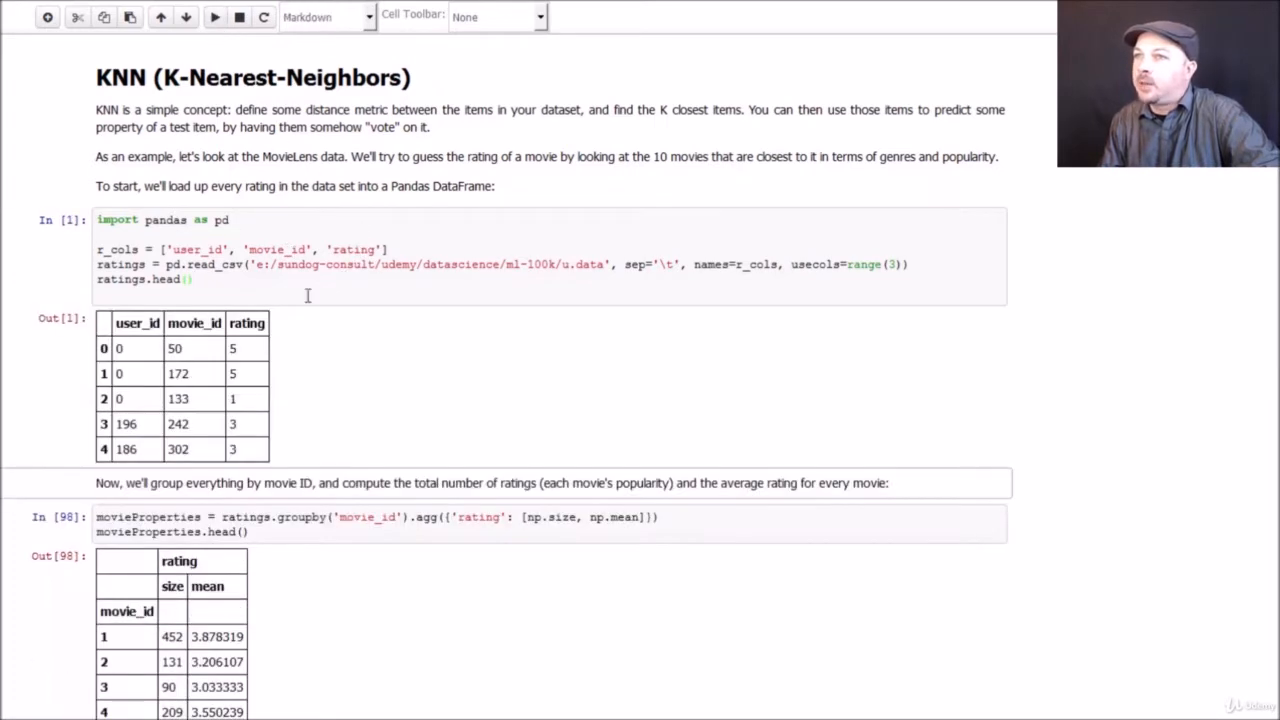
mouse_move(196, 404)
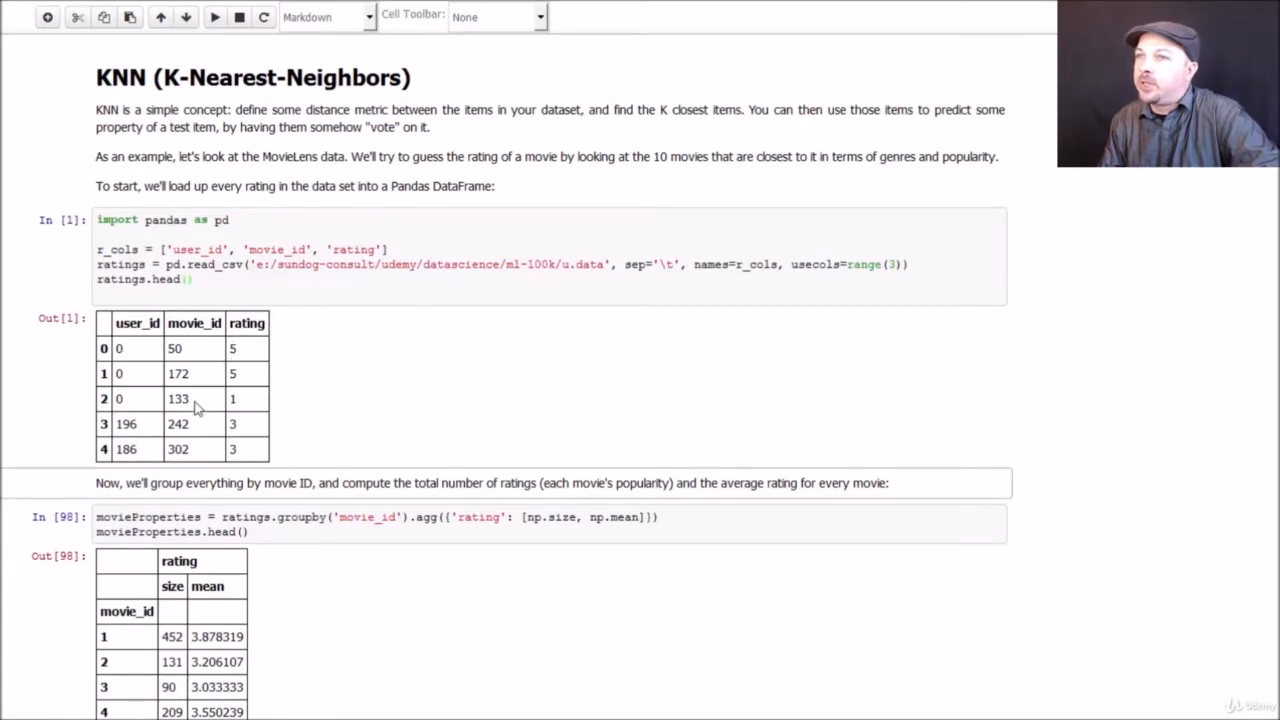
mouse_move(128, 368)
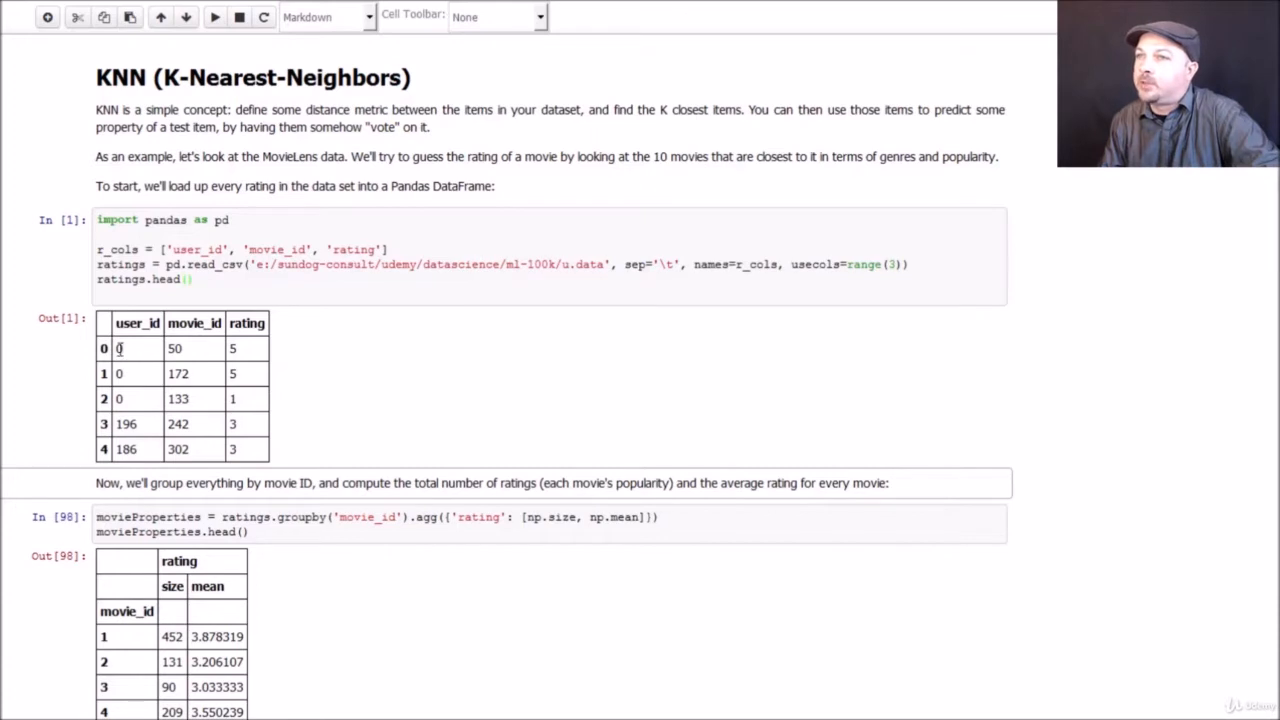
mouse_move(200, 352)
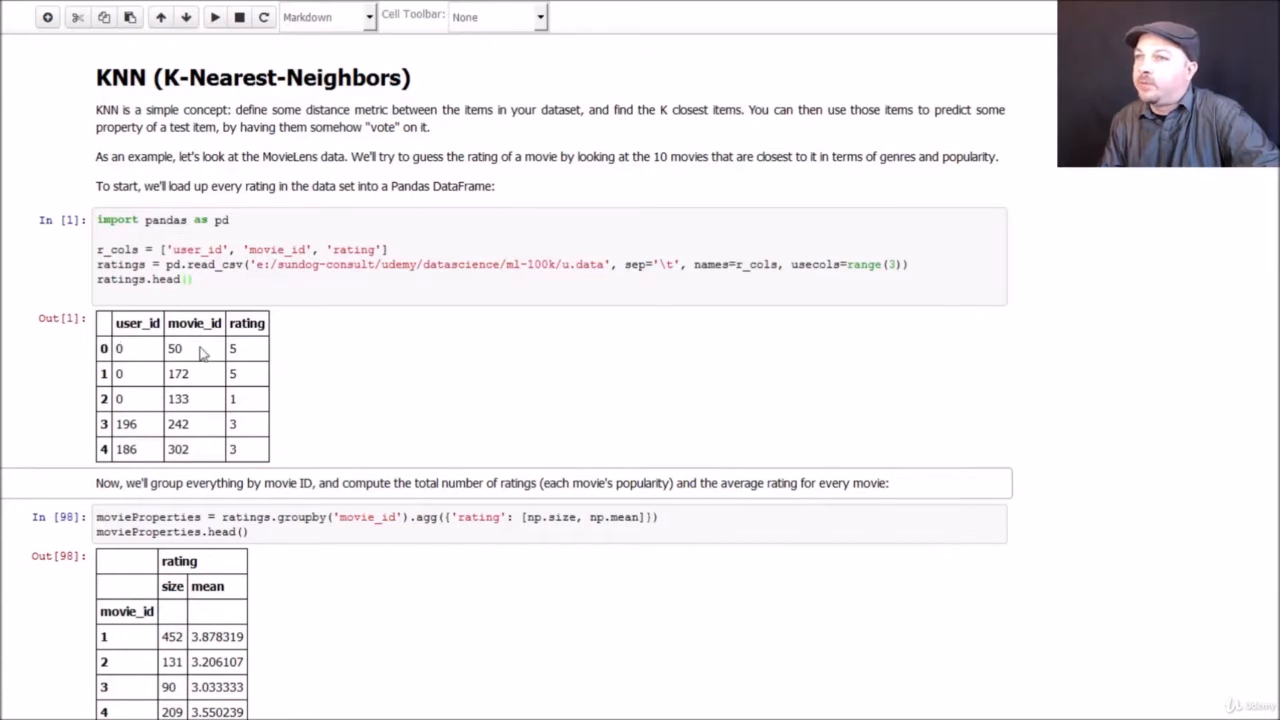
mouse_move(248, 356)
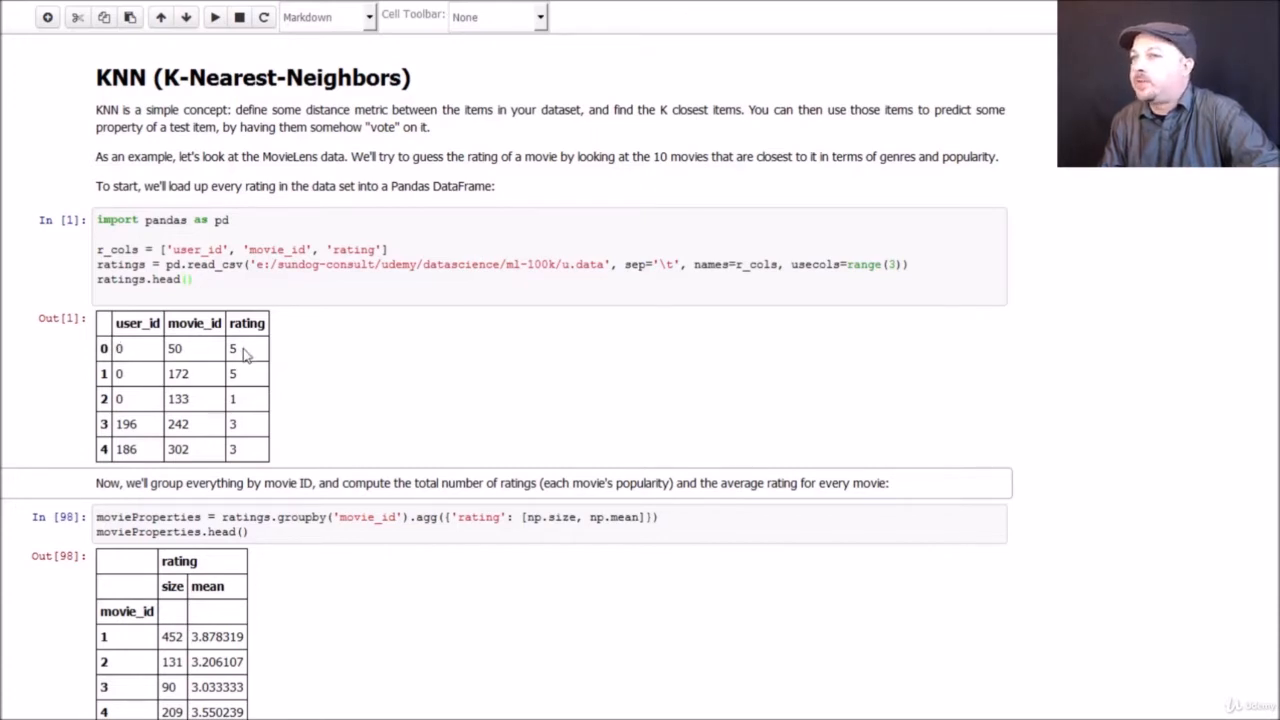
mouse_move(744, 390)
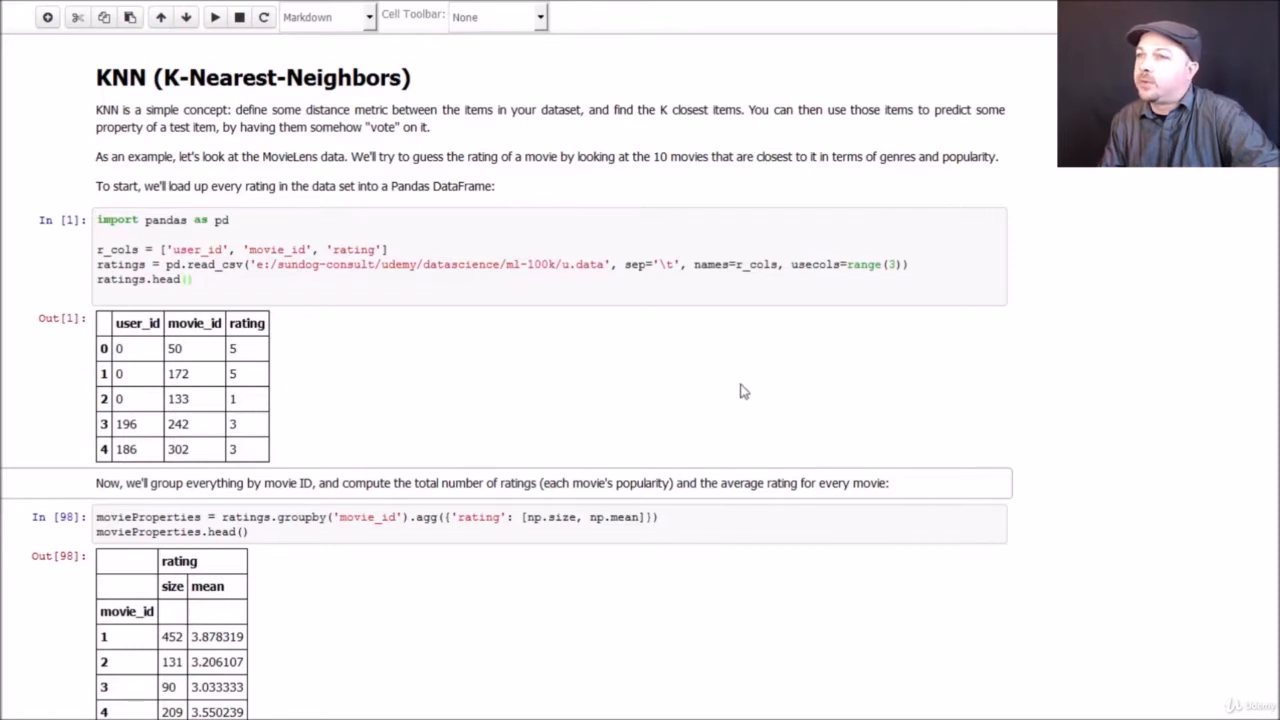
Step: Run the movieProperties groupby cell to get each movie's rating count and mean
scroll(down, 3)
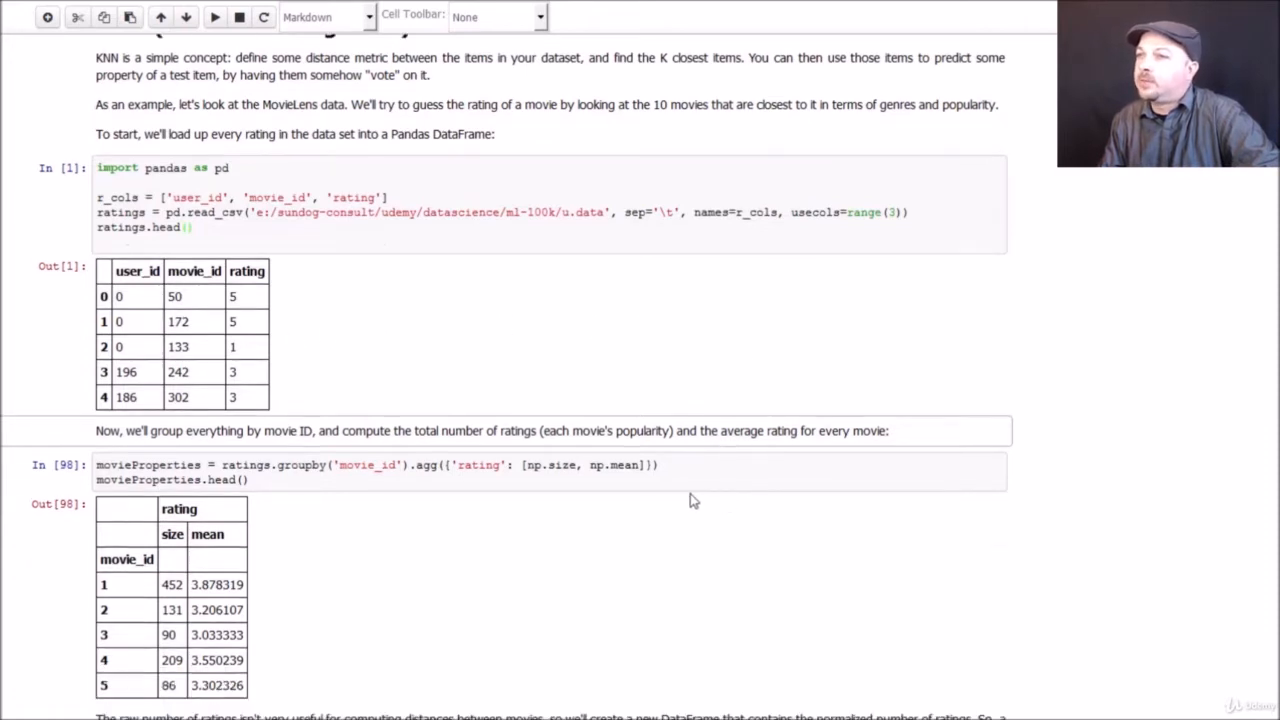
scroll(down, 3)
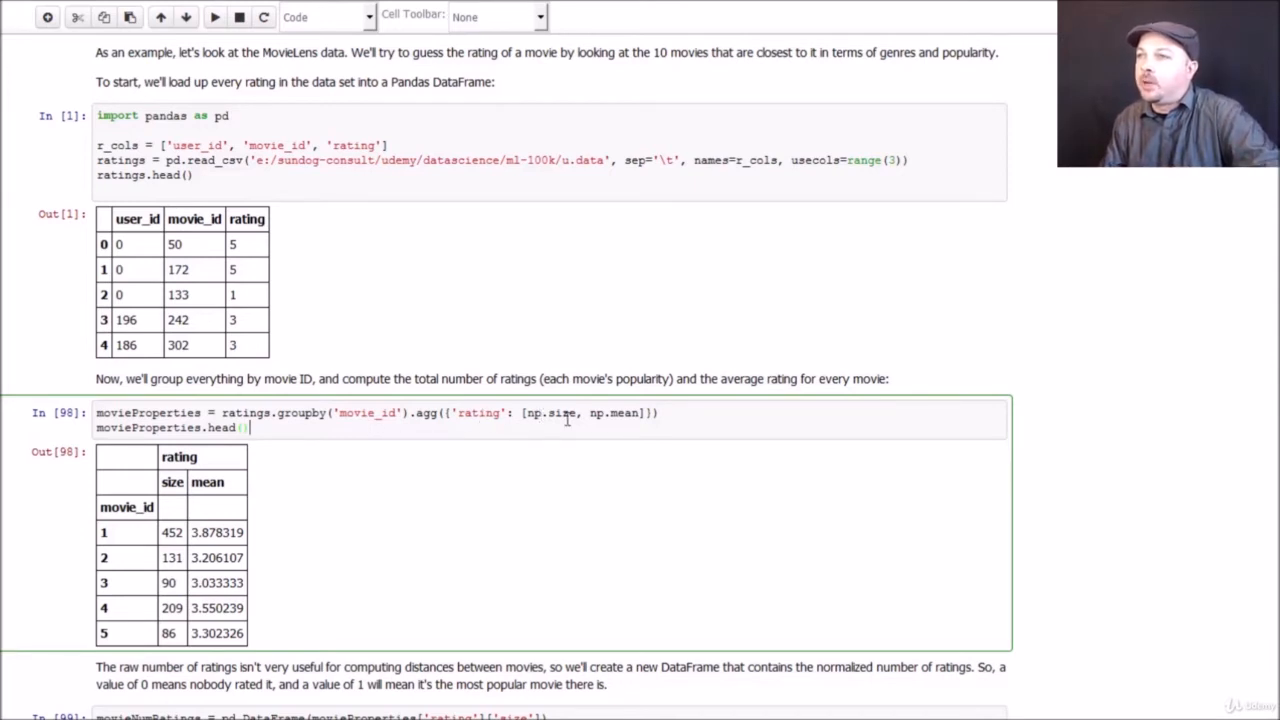
mouse_move(614, 412)
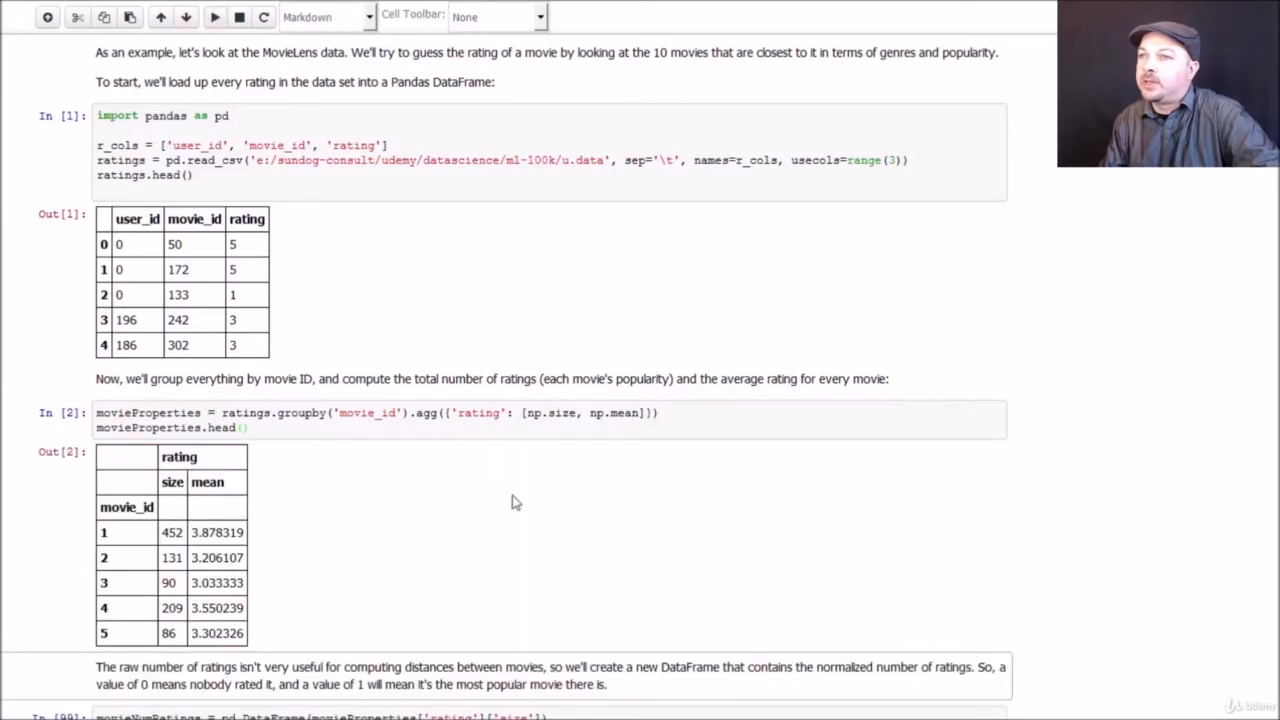
scroll(down, 3)
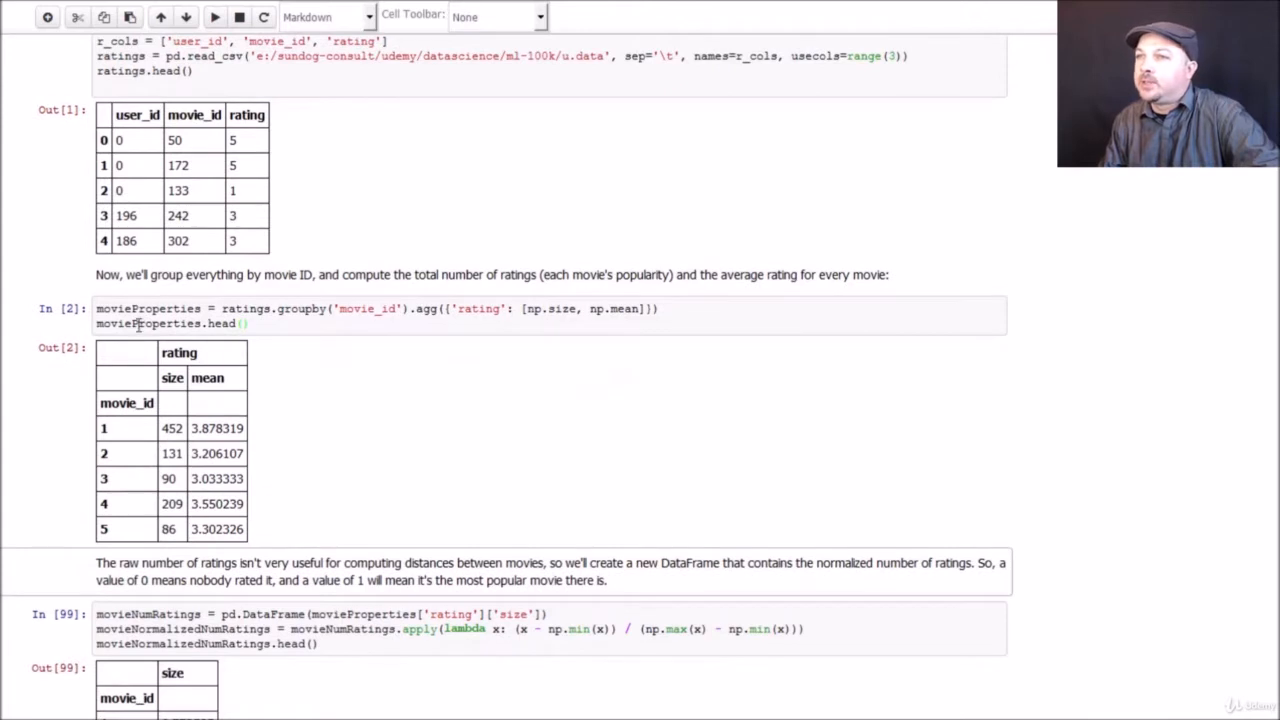
mouse_move(130, 400)
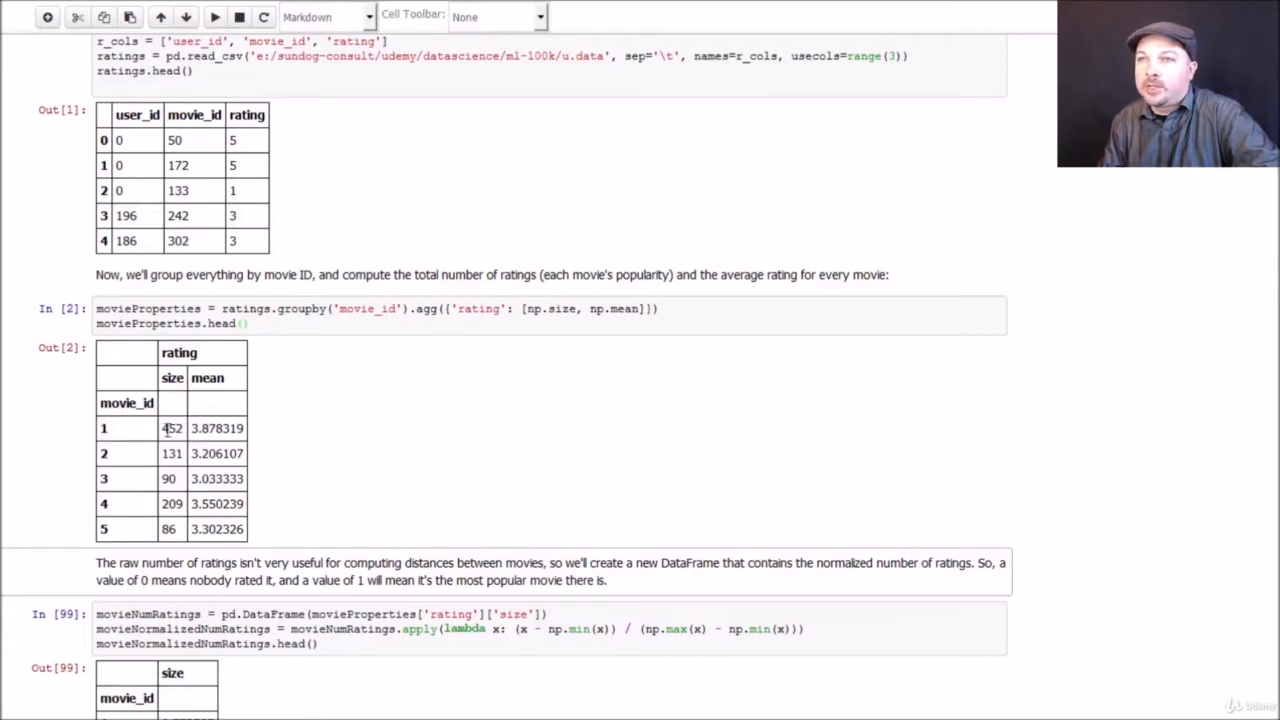
mouse_move(178, 444)
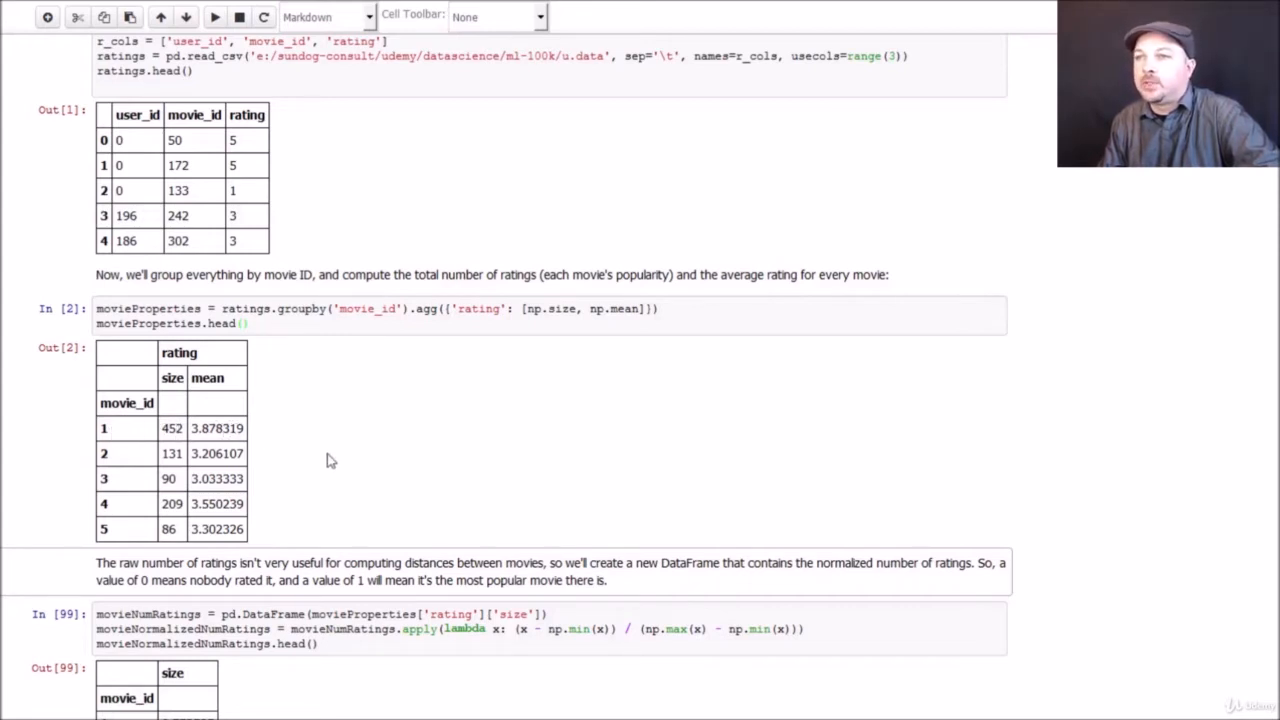
Step: Run the movieNumRatings cell so each movie's rating count is scaled between 0 and 1
scroll(down, 3)
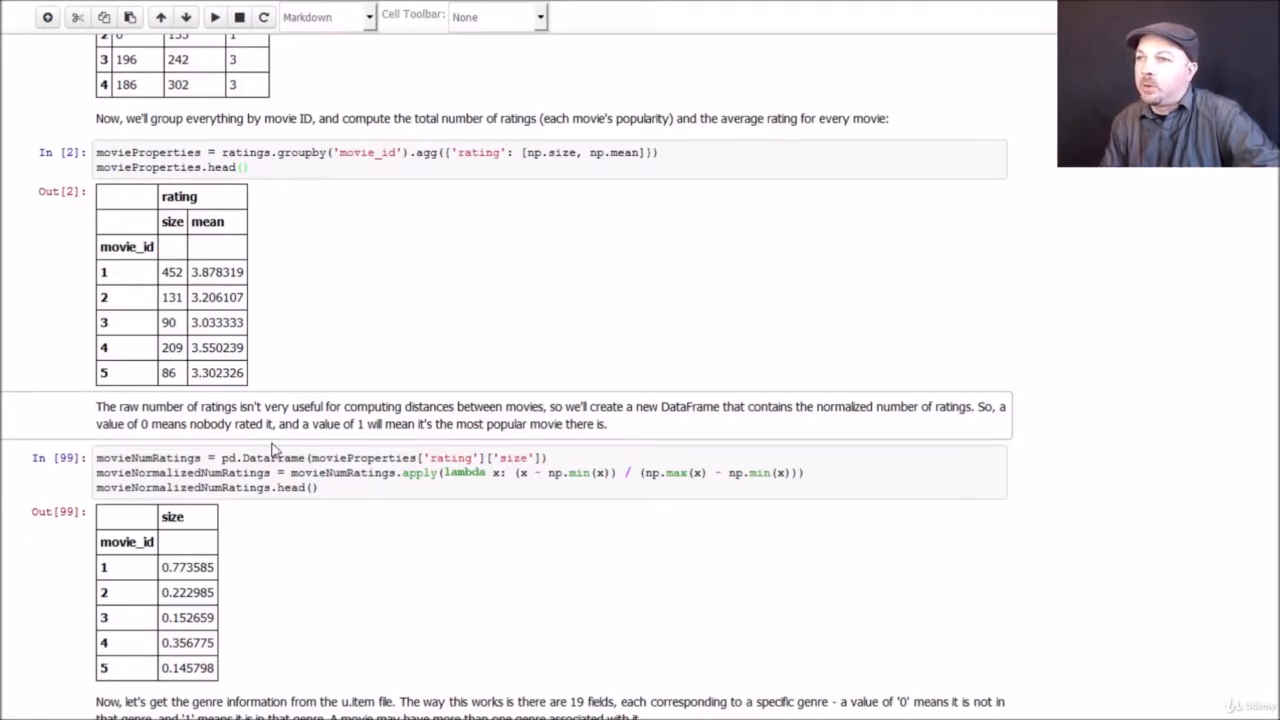
click(380, 488)
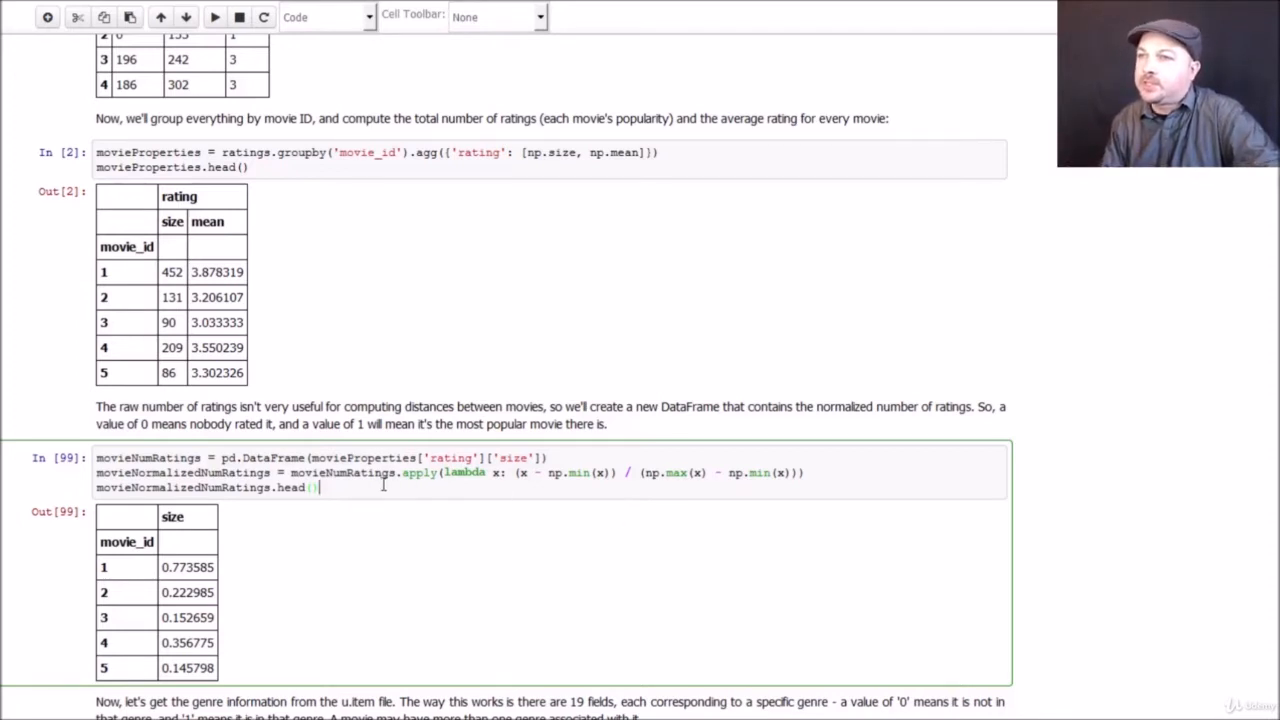
click(214, 16)
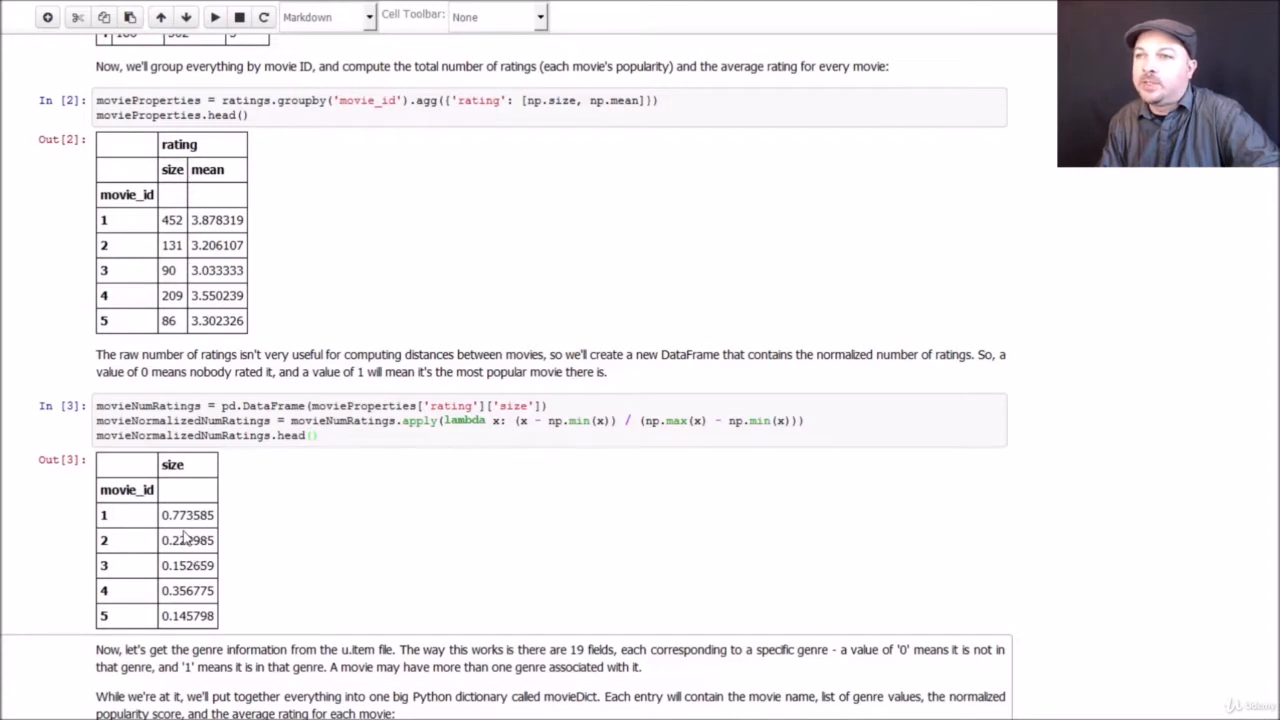
mouse_move(200, 580)
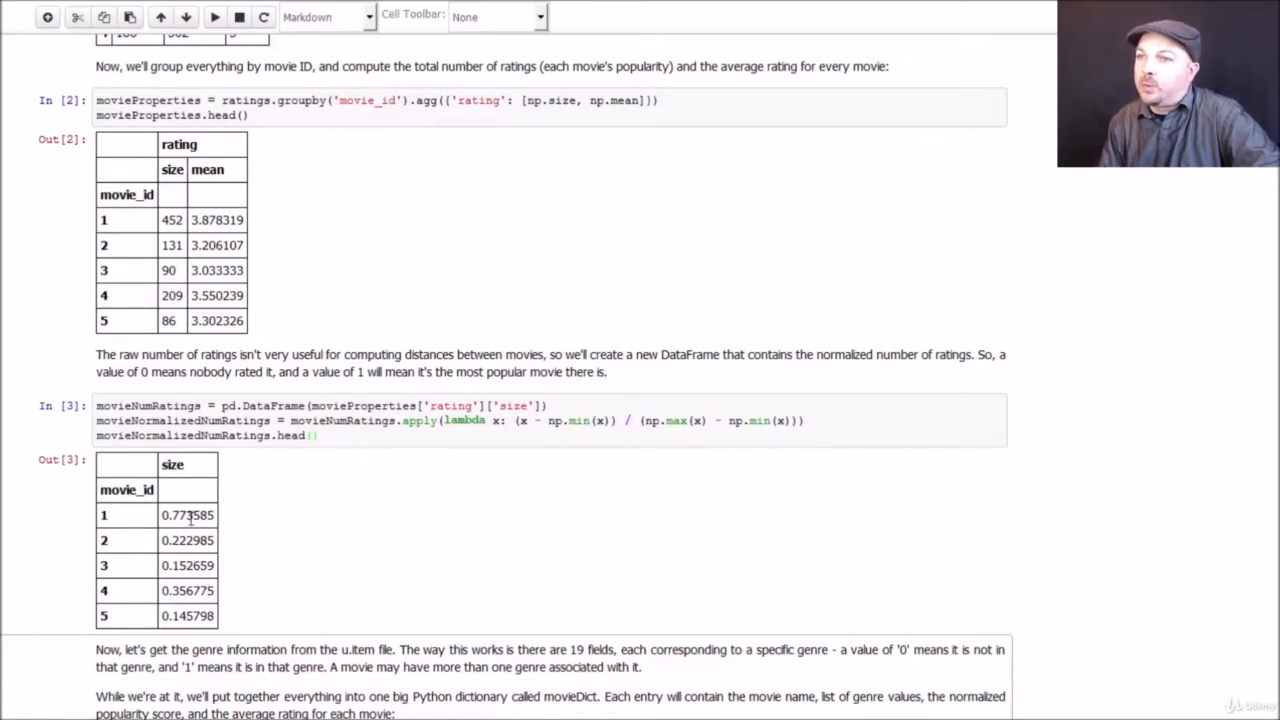
mouse_move(424, 580)
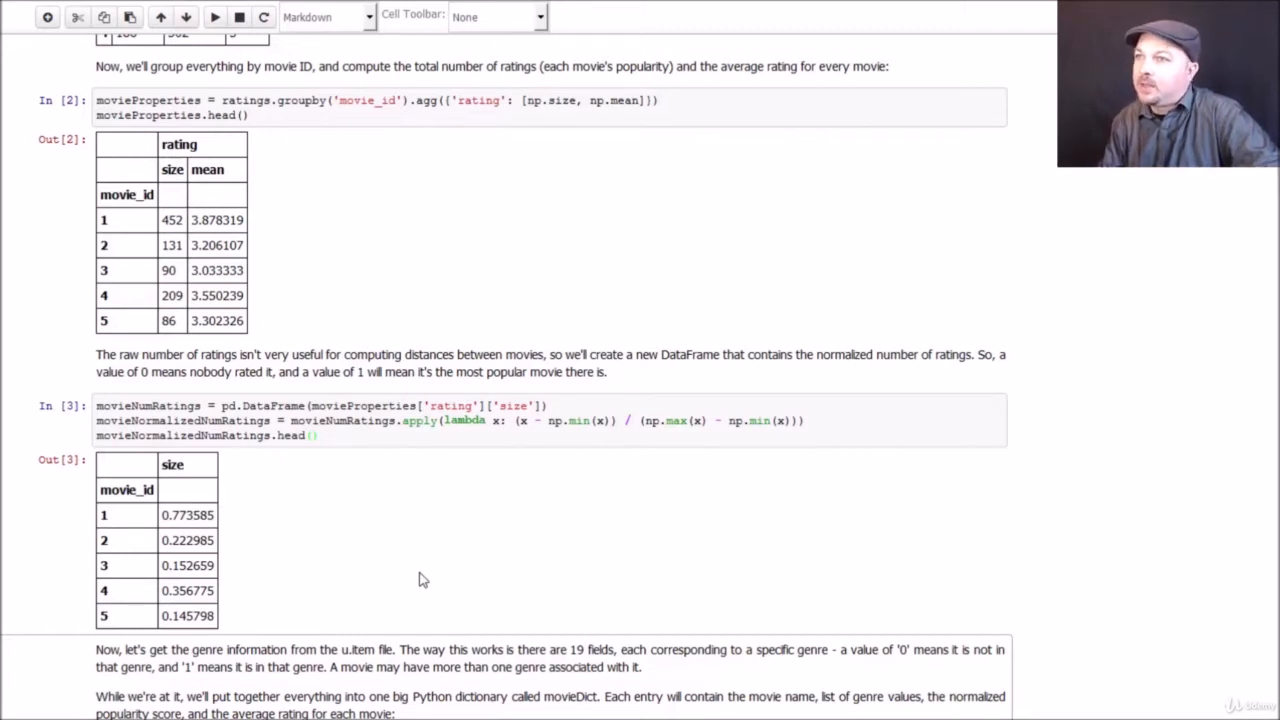
scroll(down, 3)
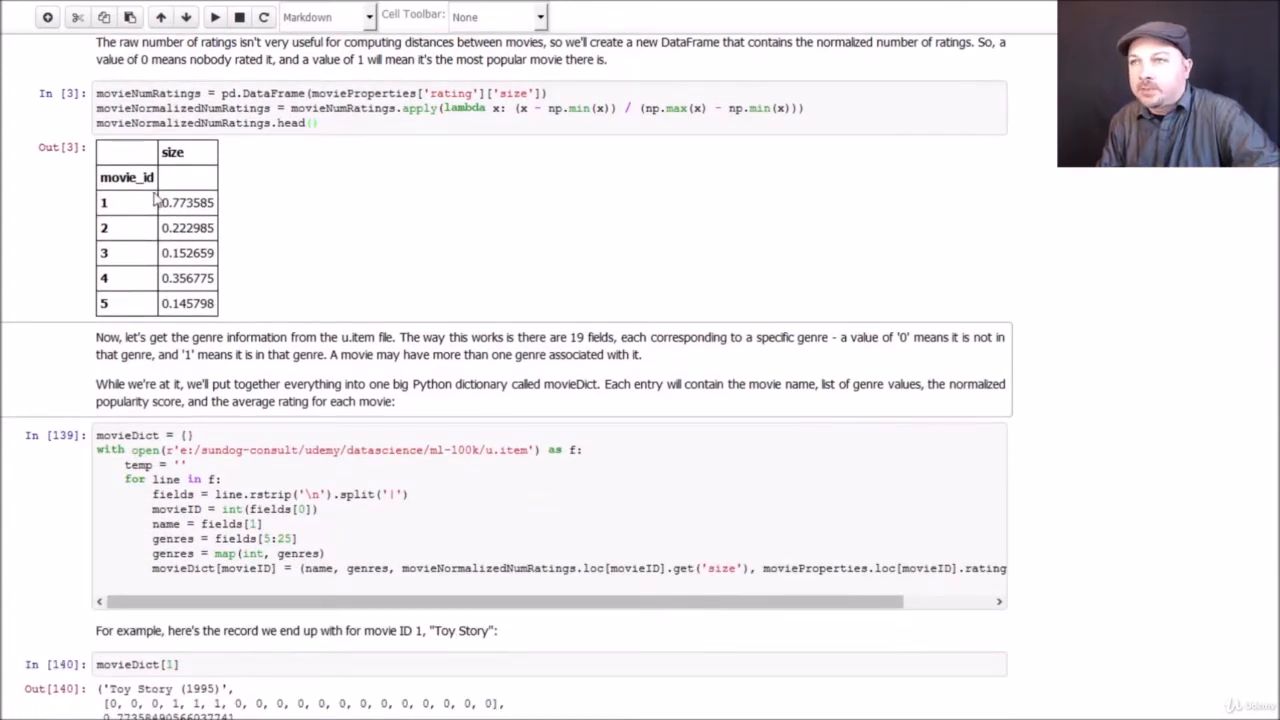
click(280, 436)
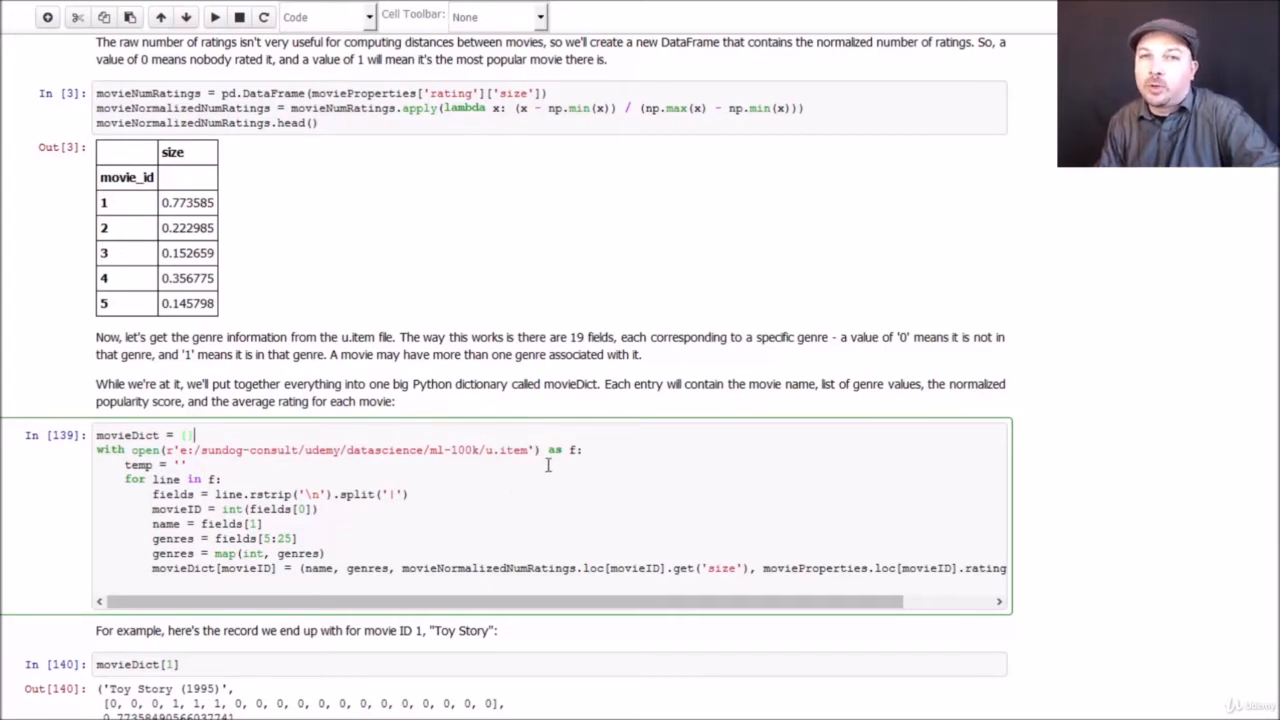
mouse_move(514, 476)
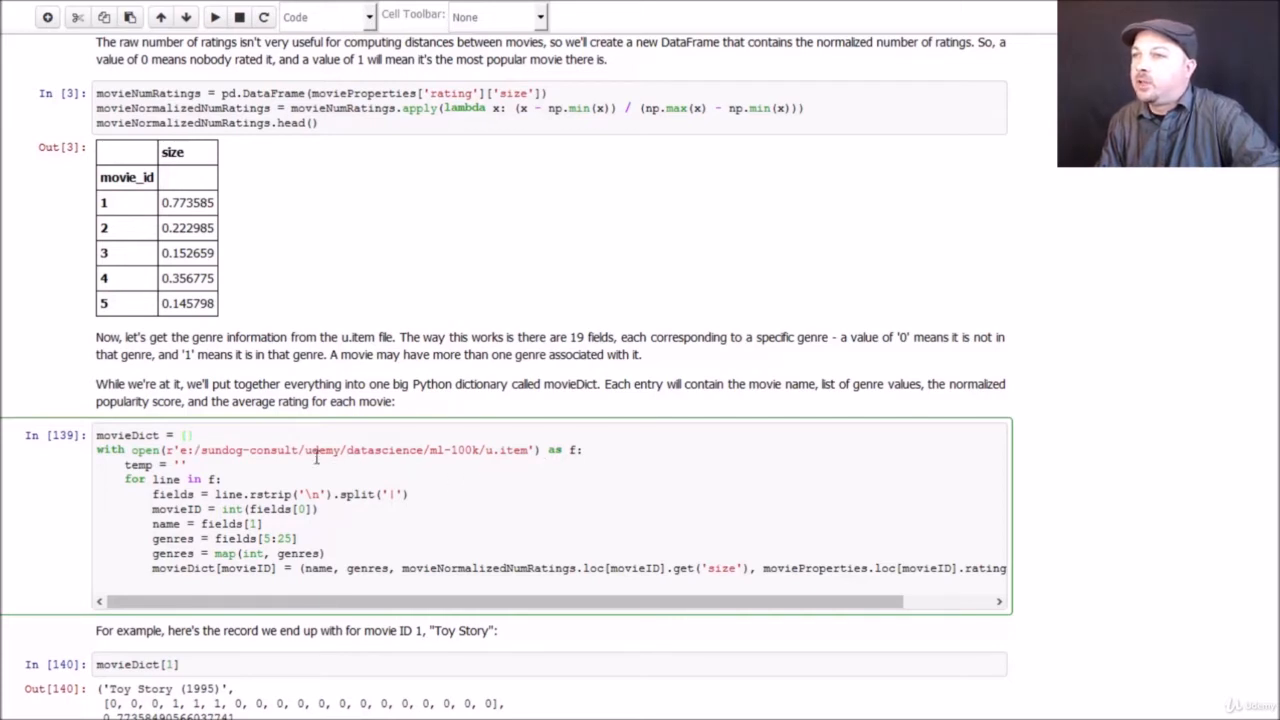
mouse_move(556, 452)
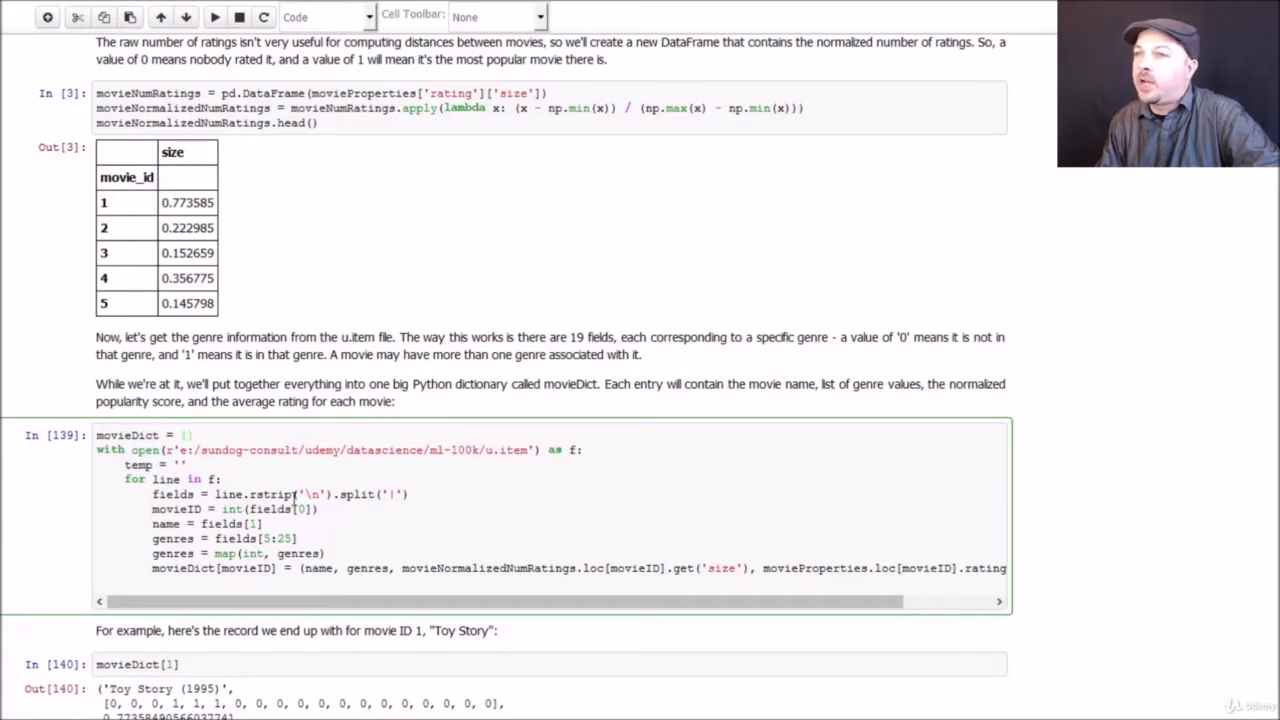
scroll(down, 3)
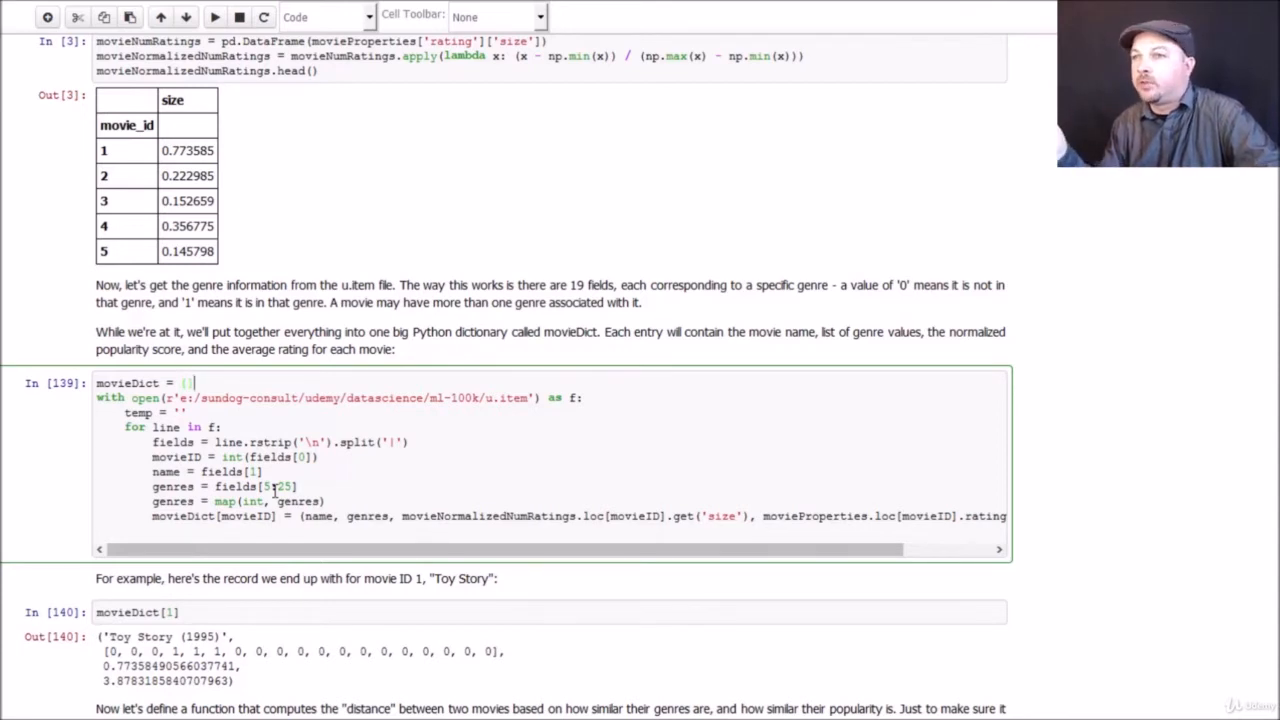
Step: Rebuild movieDict and display the movie 1 record, Toy Story (1995)
scroll(down, 3)
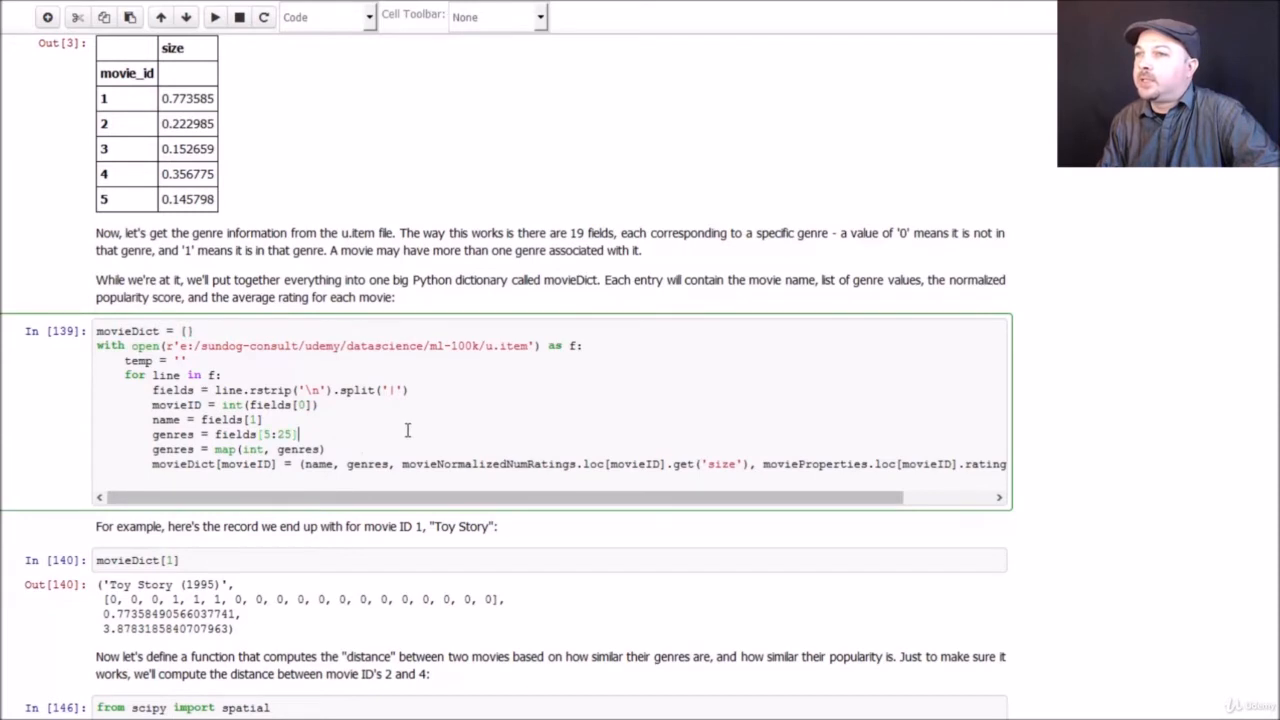
mouse_move(472, 428)
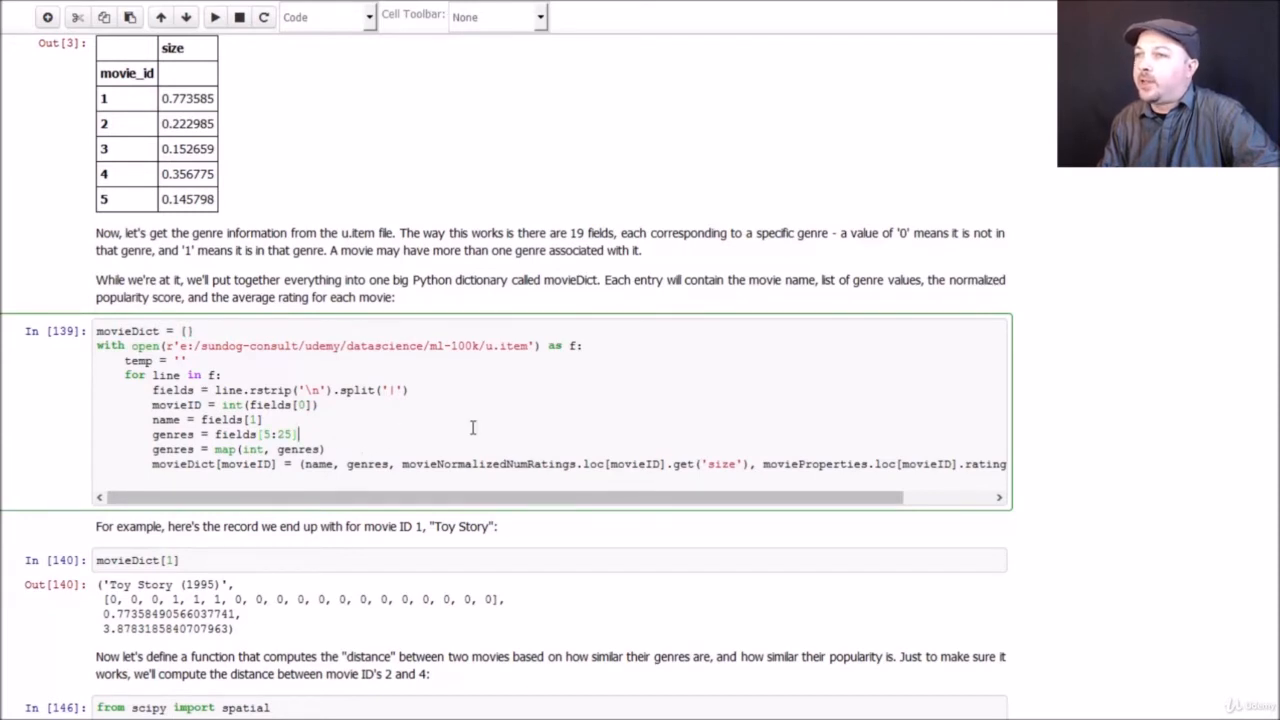
mouse_move(416, 440)
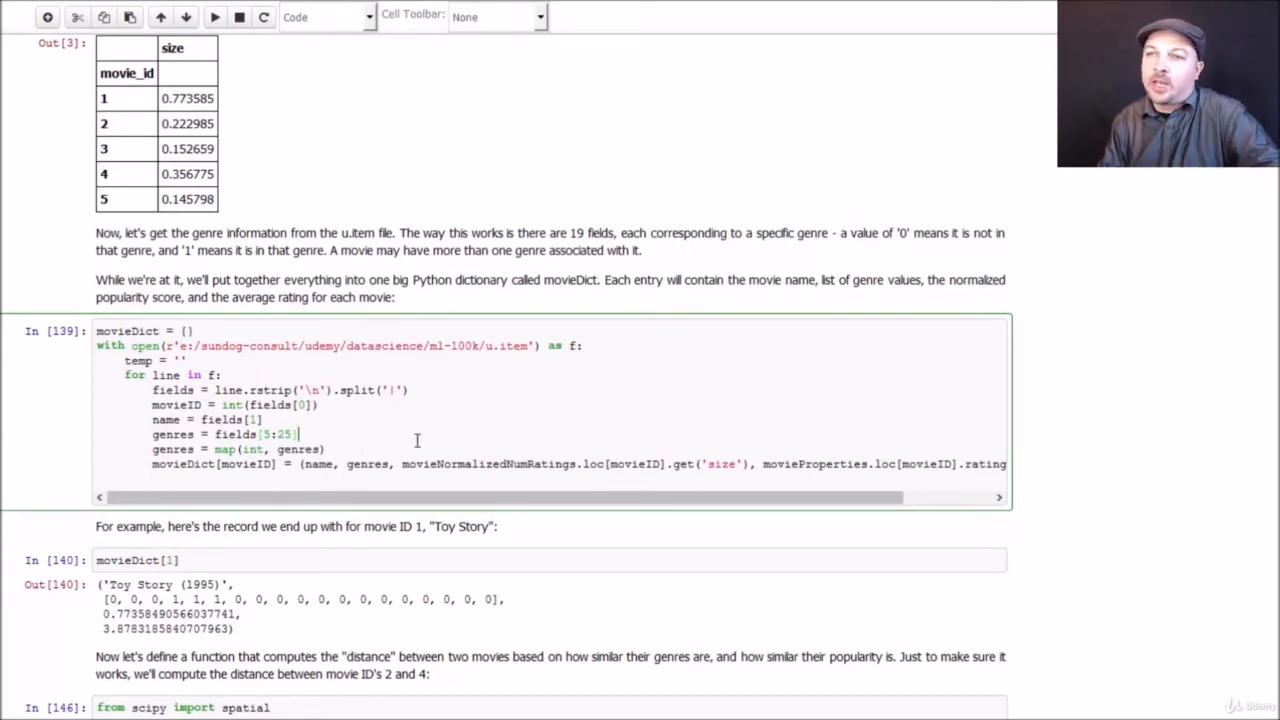
mouse_move(716, 446)
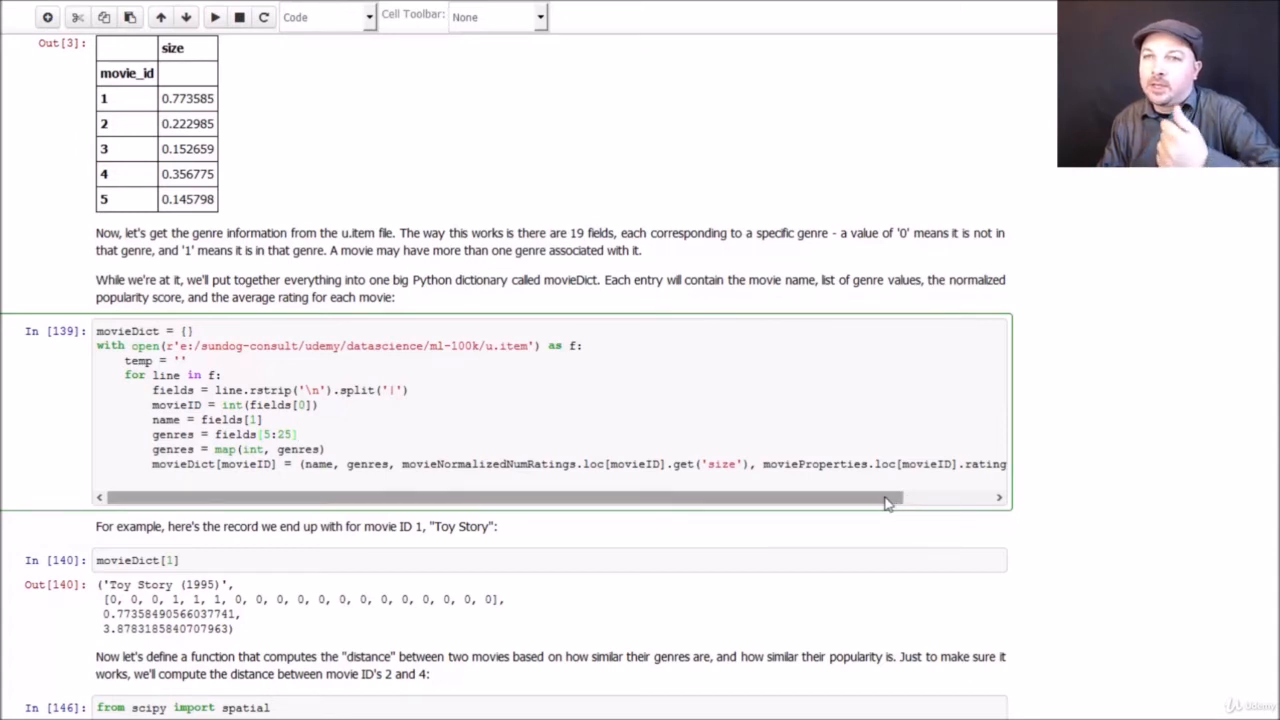
mouse_move(882, 502)
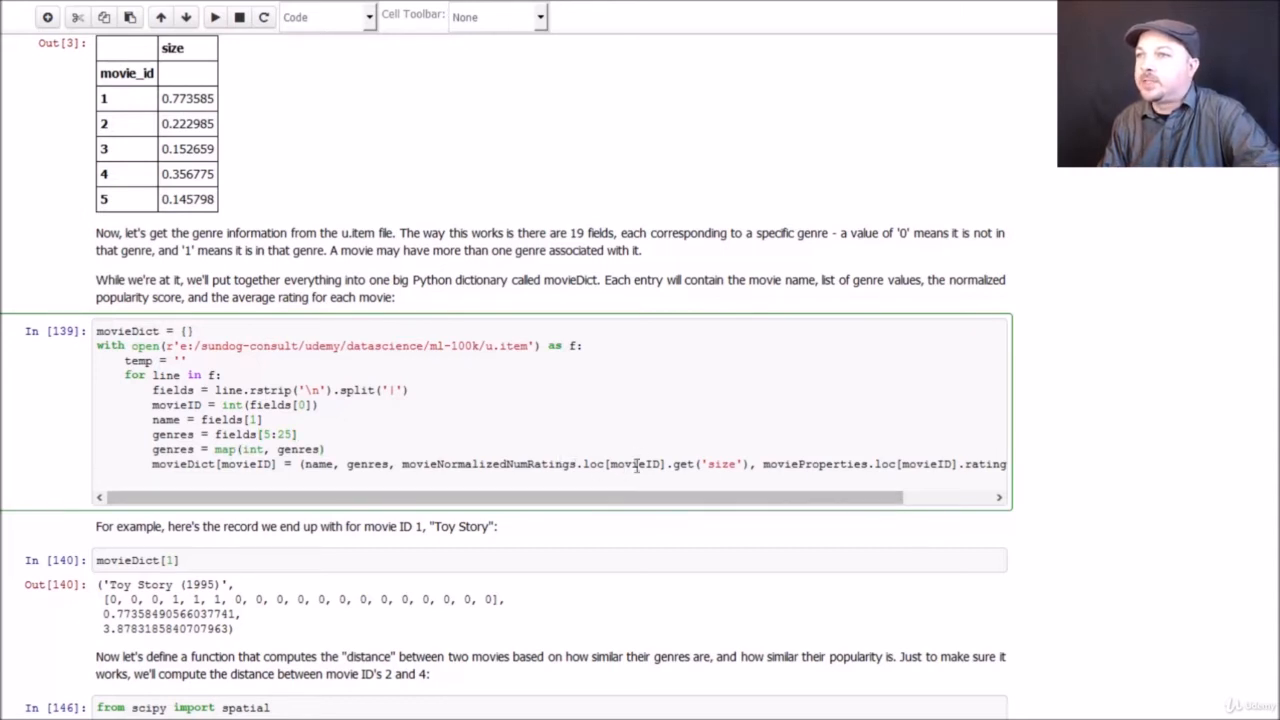
click(214, 16)
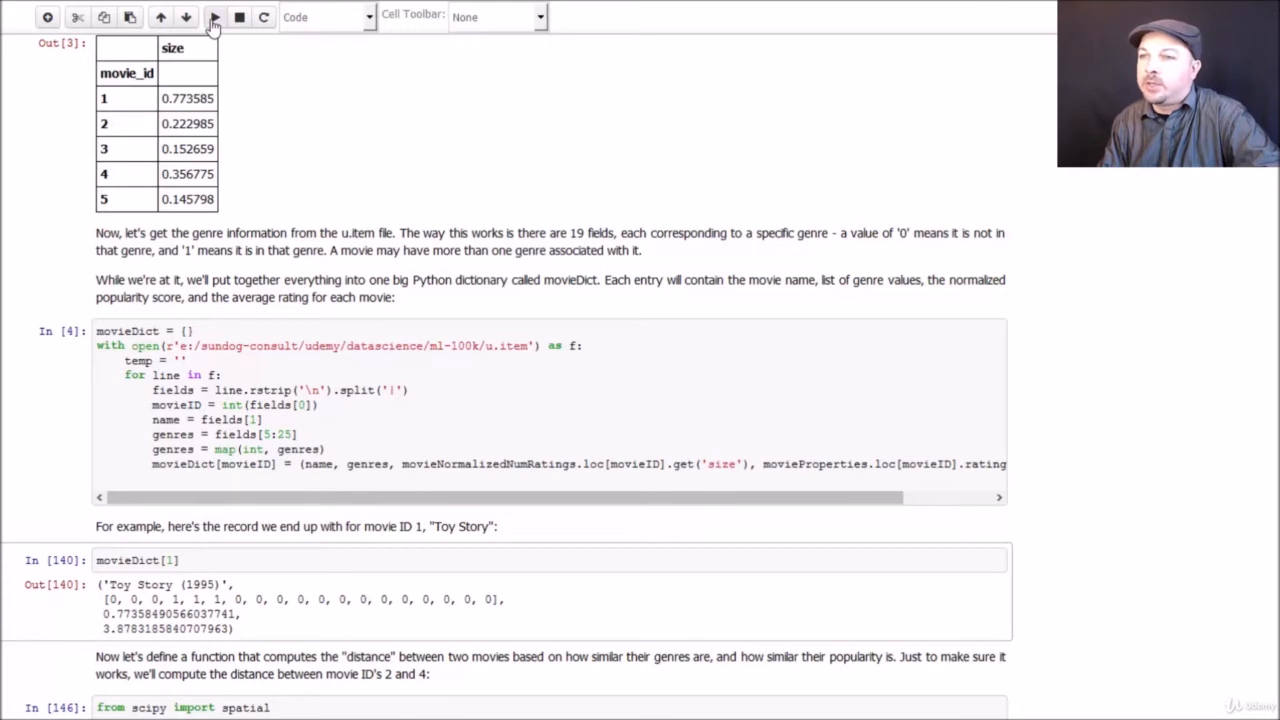
click(214, 16)
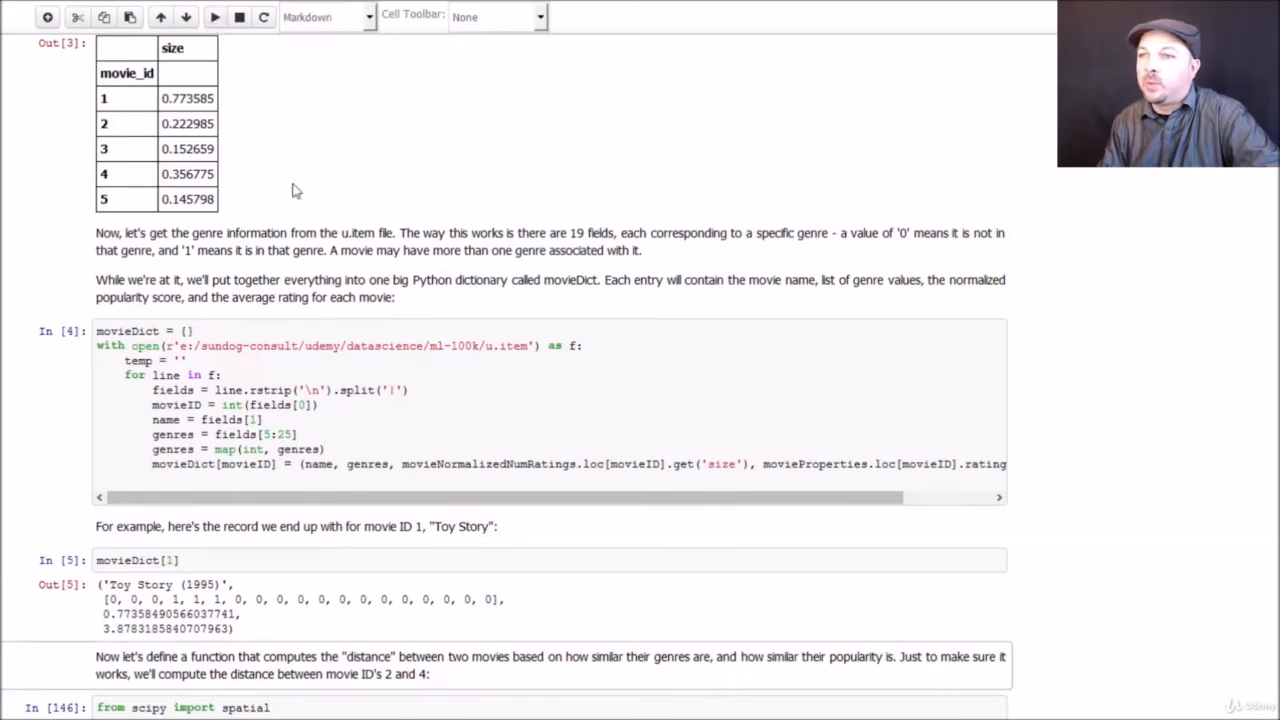
scroll(down, 3)
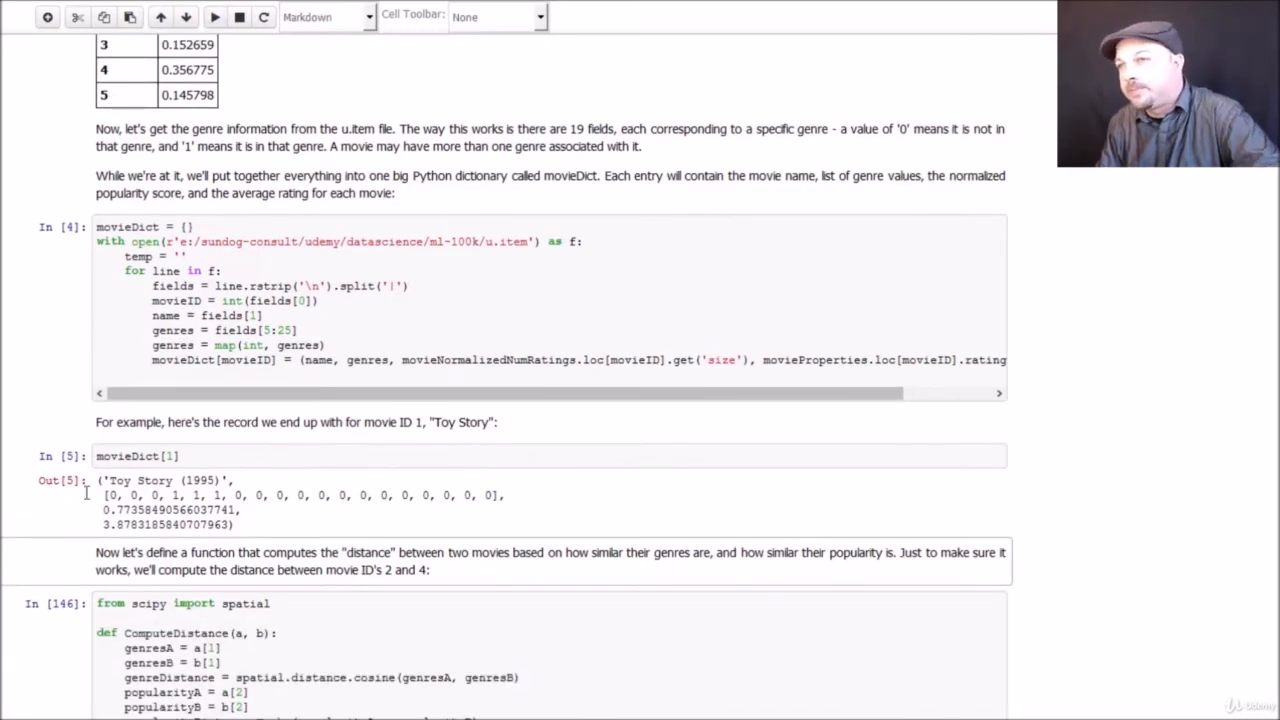
scroll(down, 3)
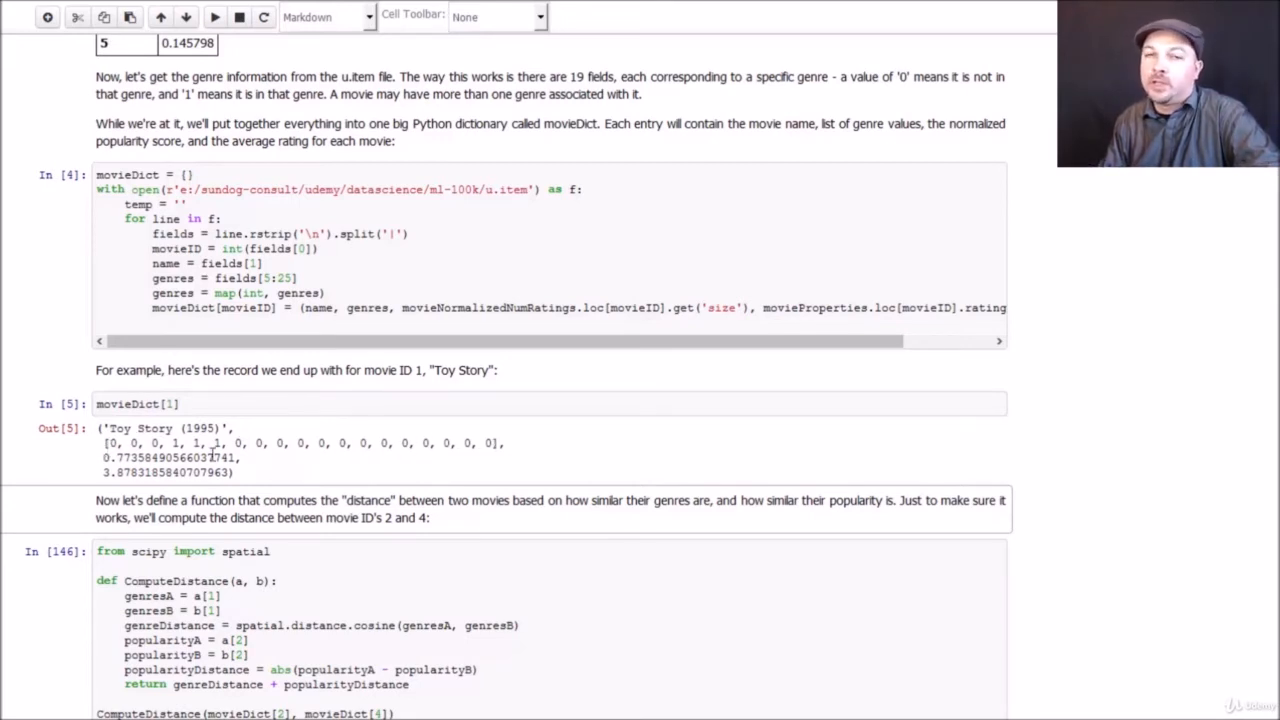
mouse_move(256, 458)
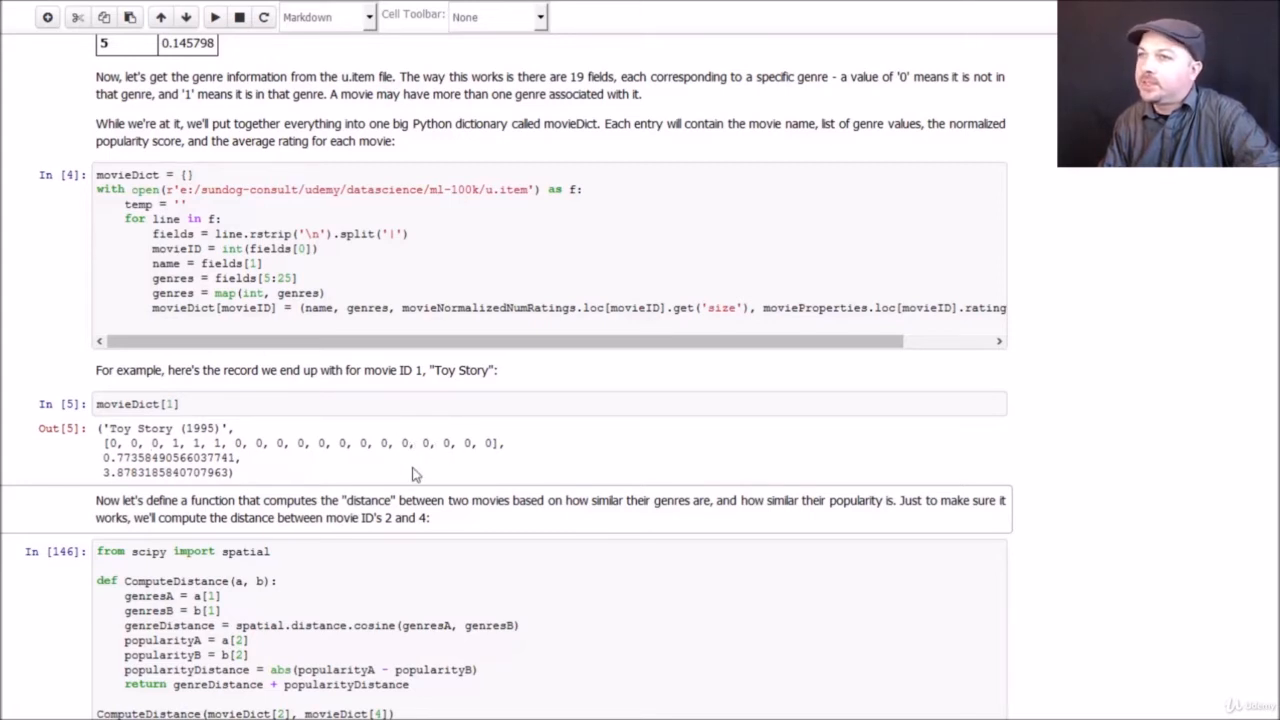
mouse_move(248, 464)
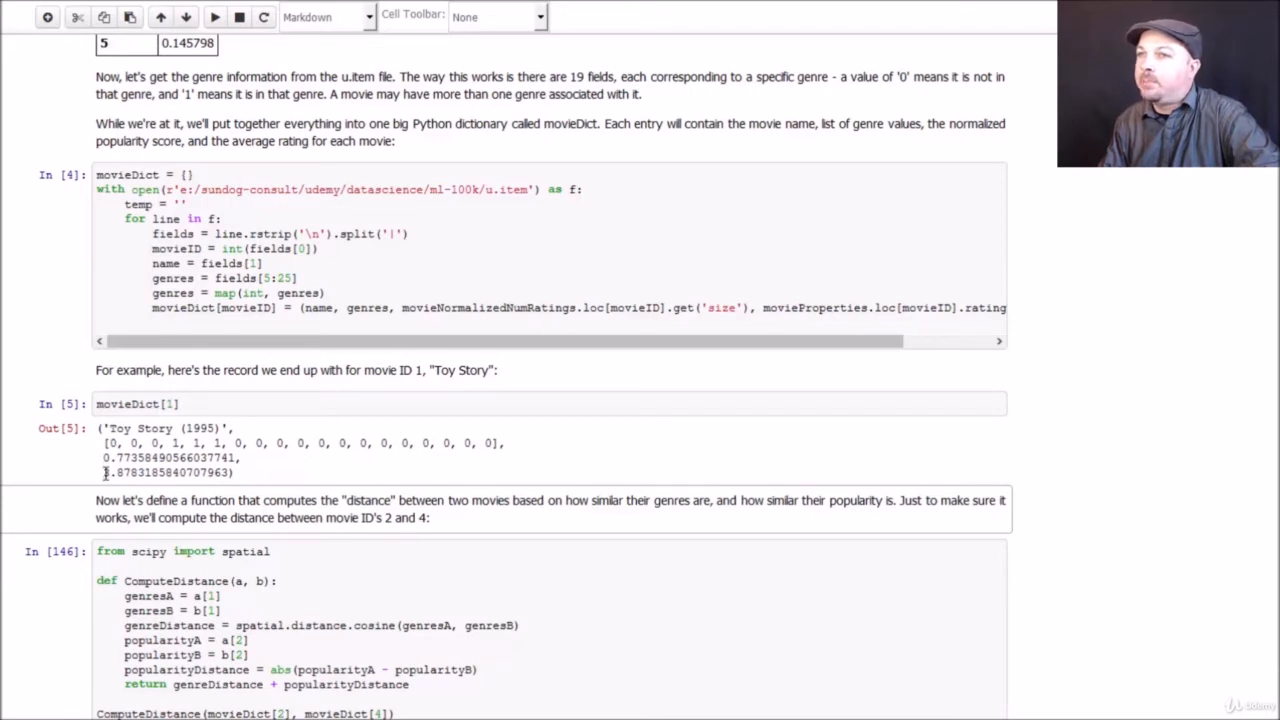
mouse_move(288, 476)
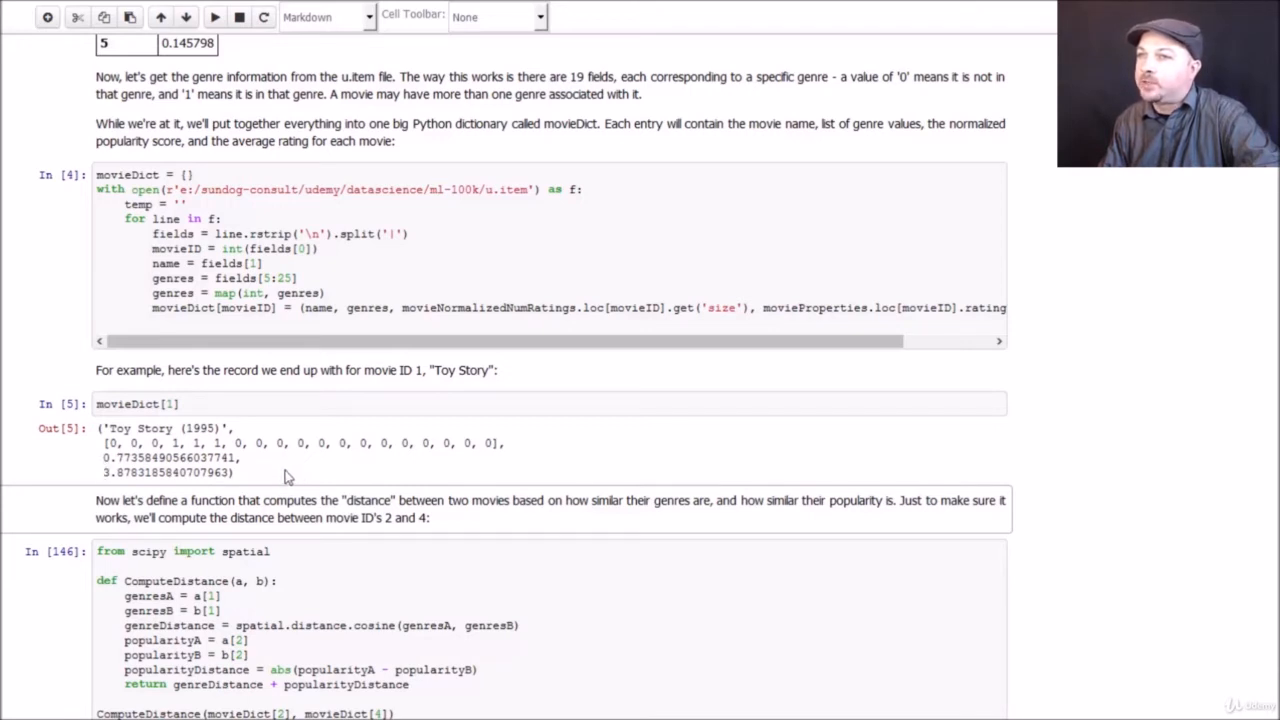
scroll(down, 3)
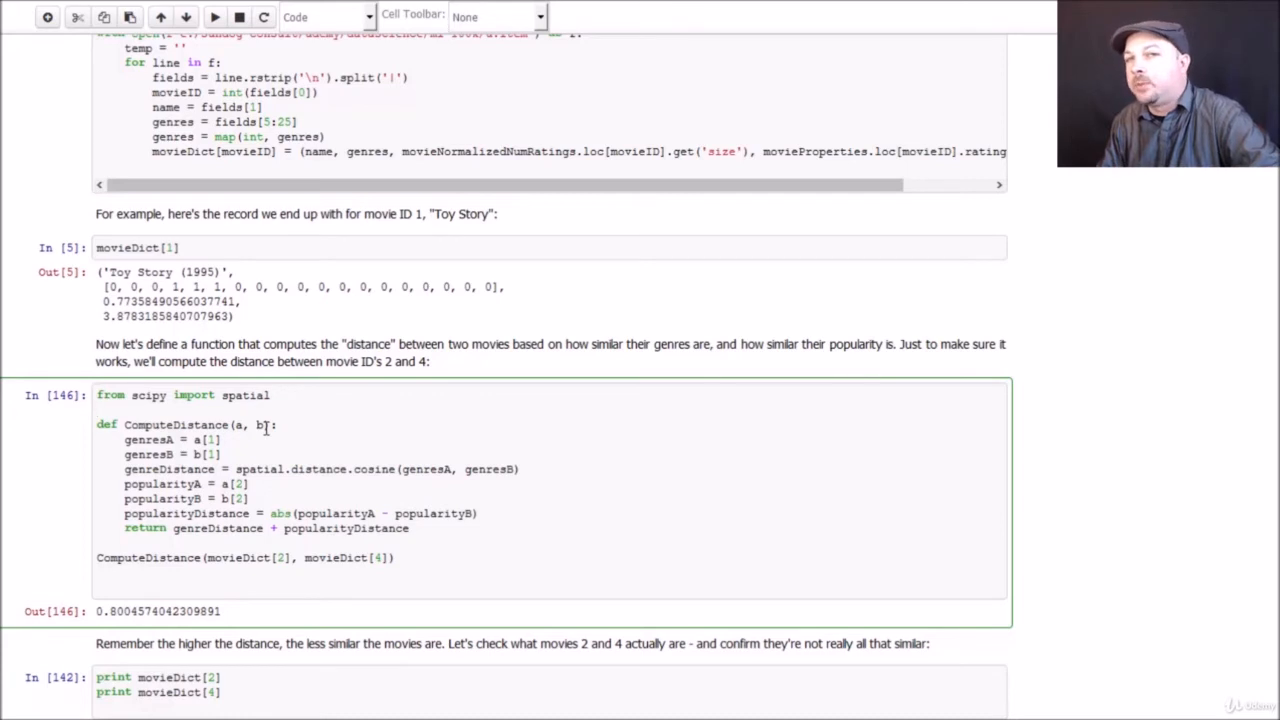
scroll(down, 3)
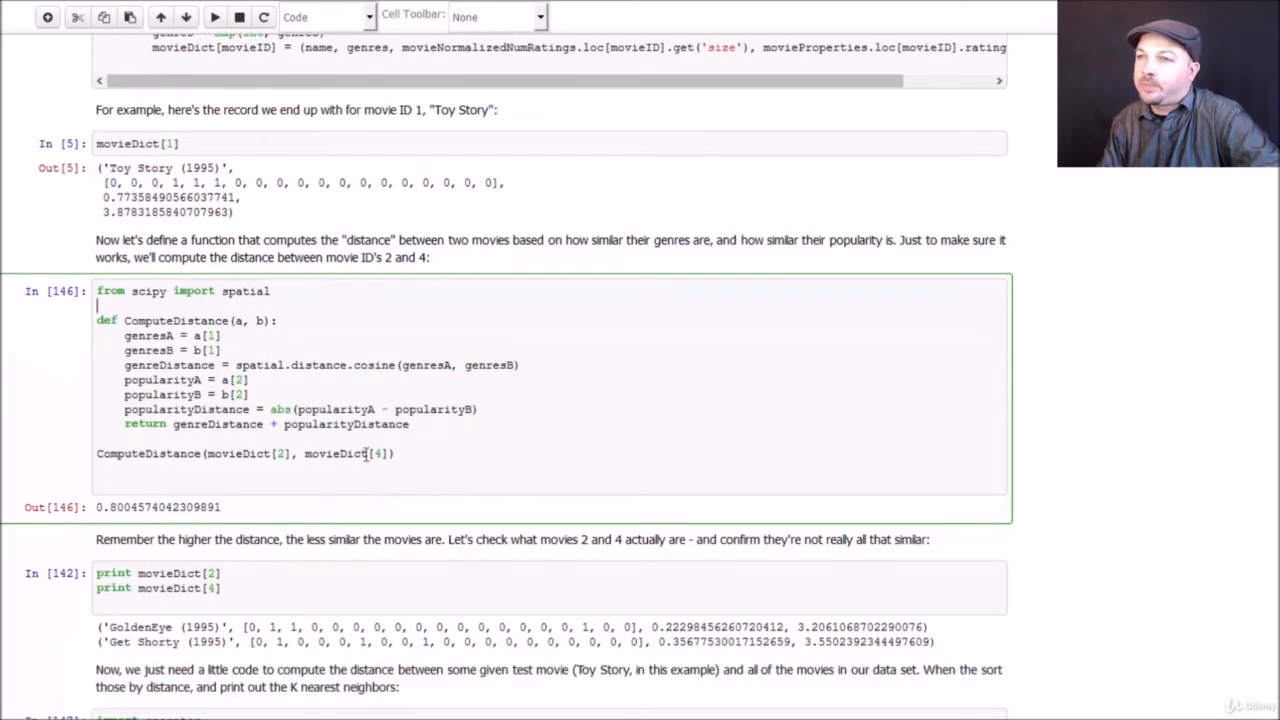
mouse_move(408, 452)
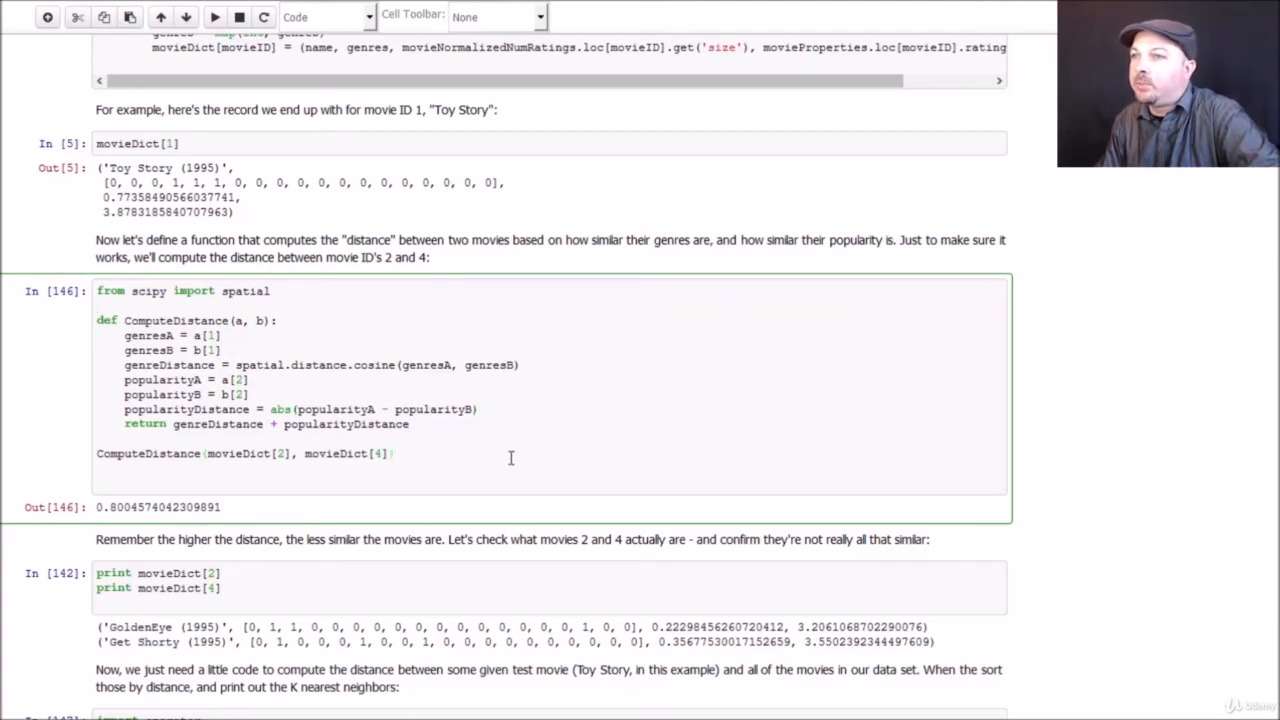
mouse_move(486, 466)
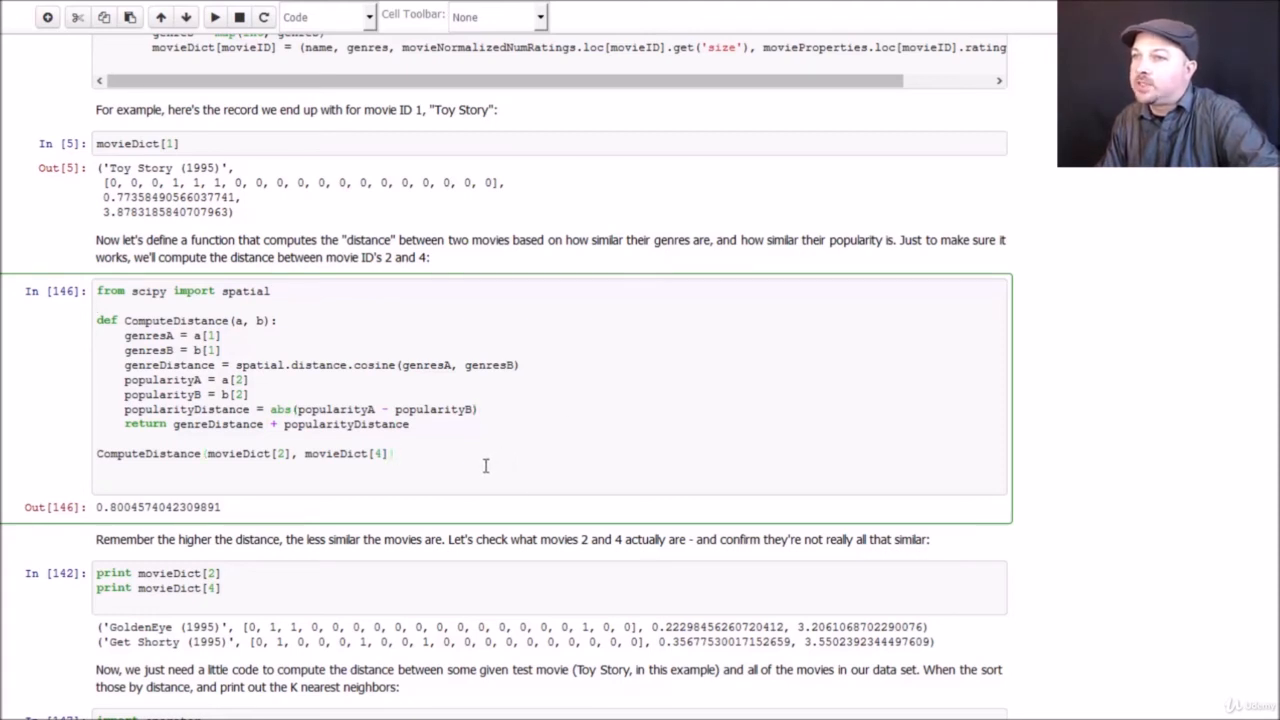
click(214, 16)
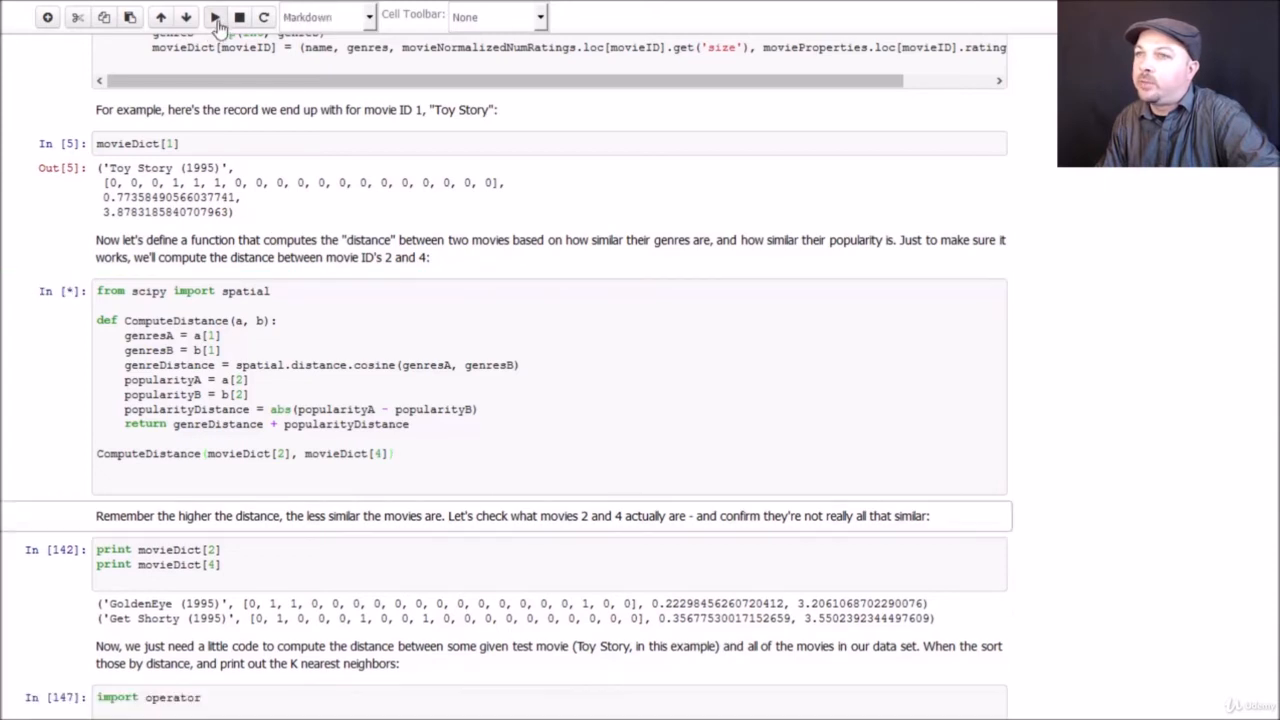
click(214, 16)
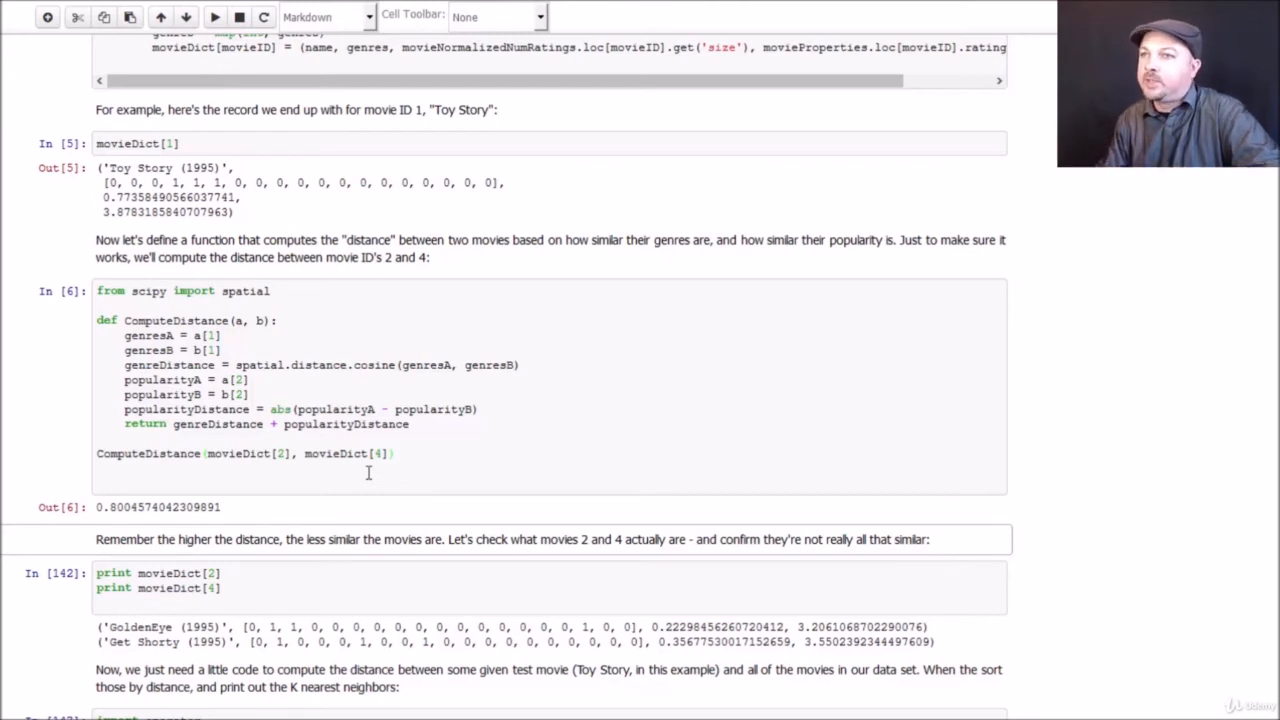
scroll(down, 3)
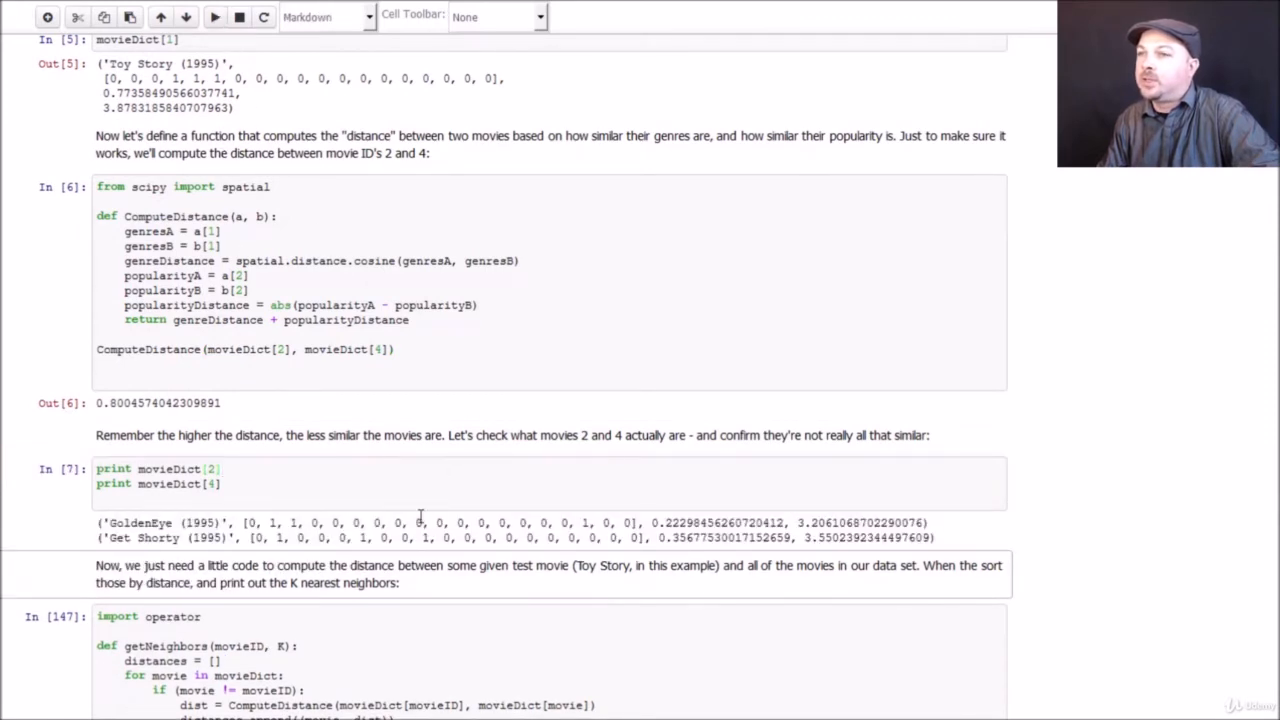
scroll(down, 3)
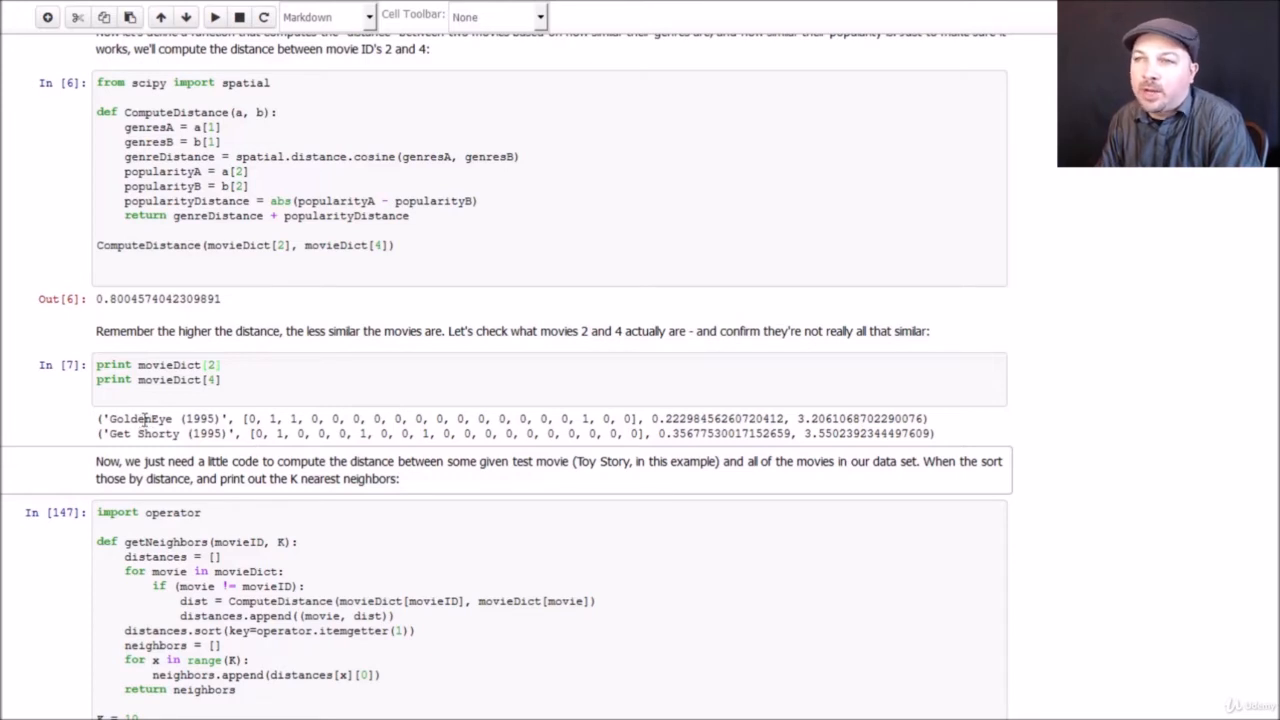
mouse_move(708, 436)
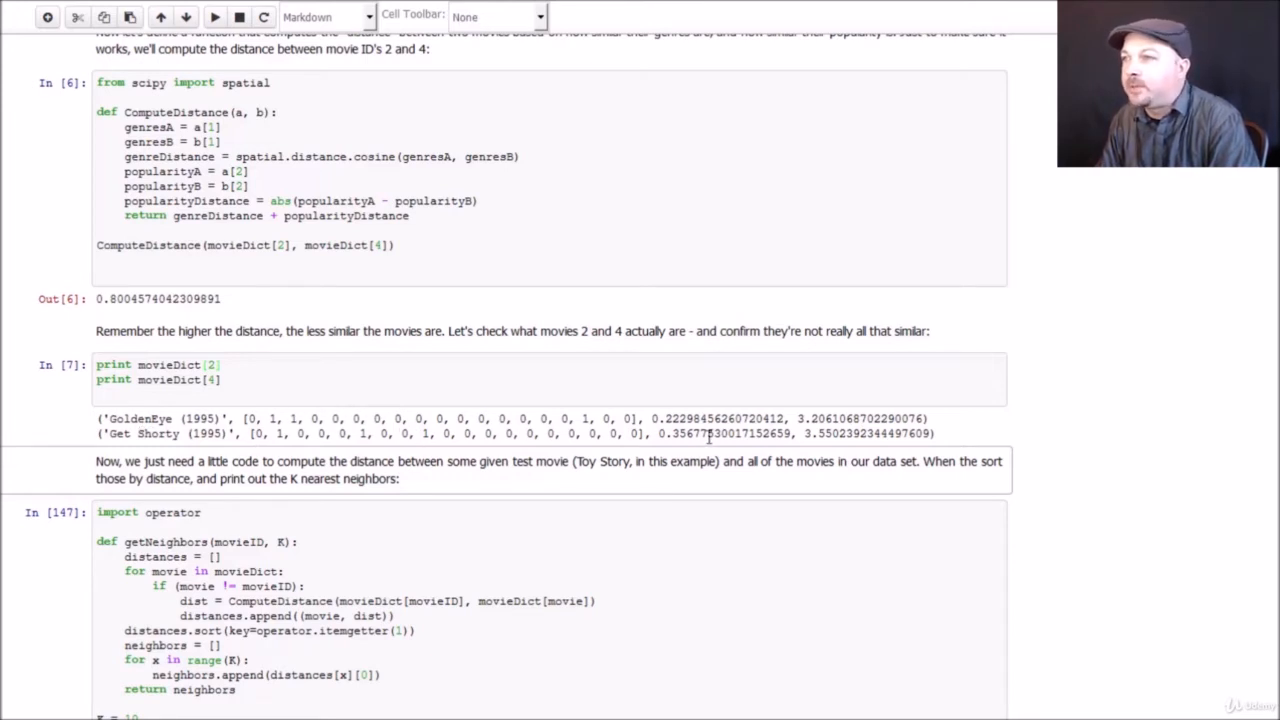
mouse_move(736, 436)
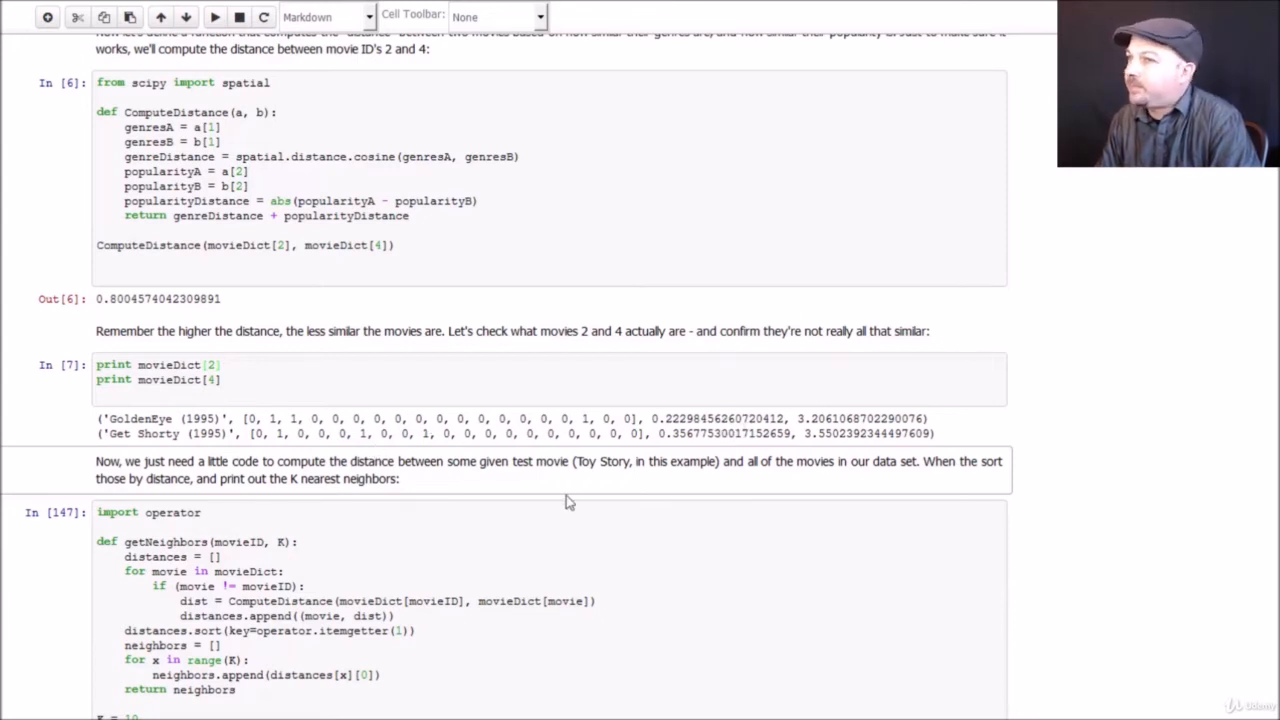
Step: Run the getNeighbors cell listing Toy Story's 10 nearest movies with their ratings
scroll(down, 3)
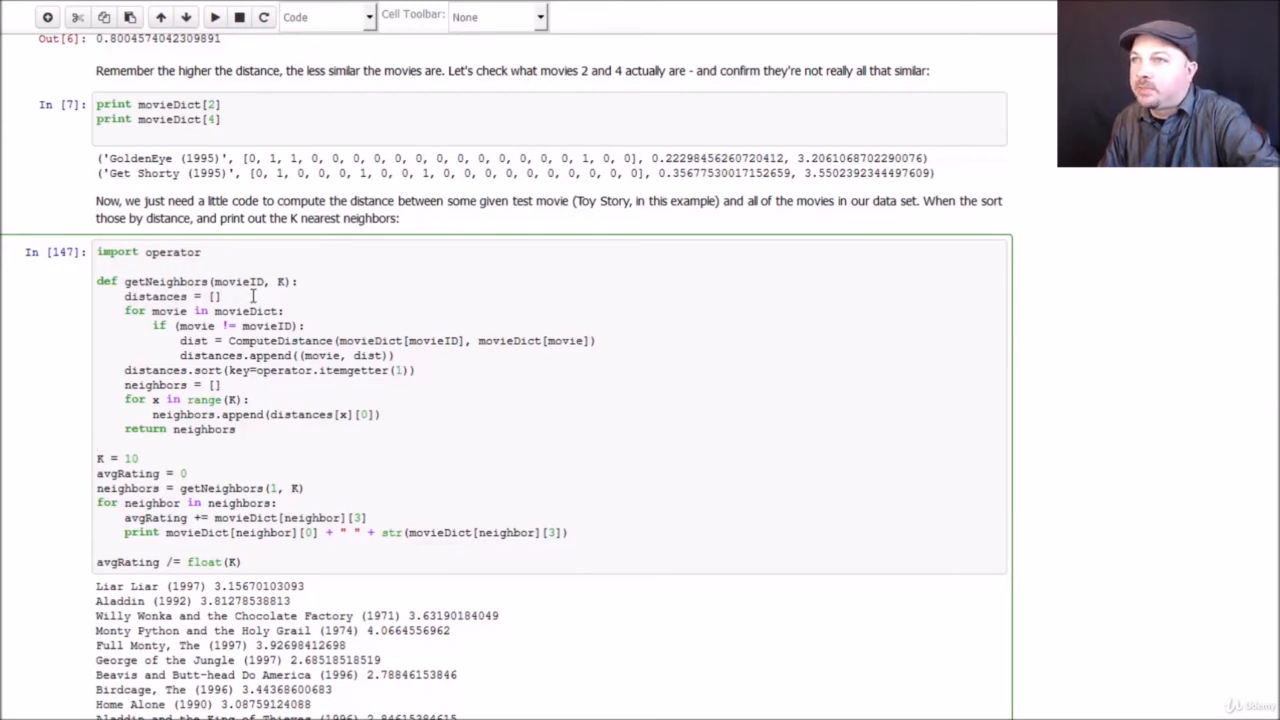
mouse_move(256, 400)
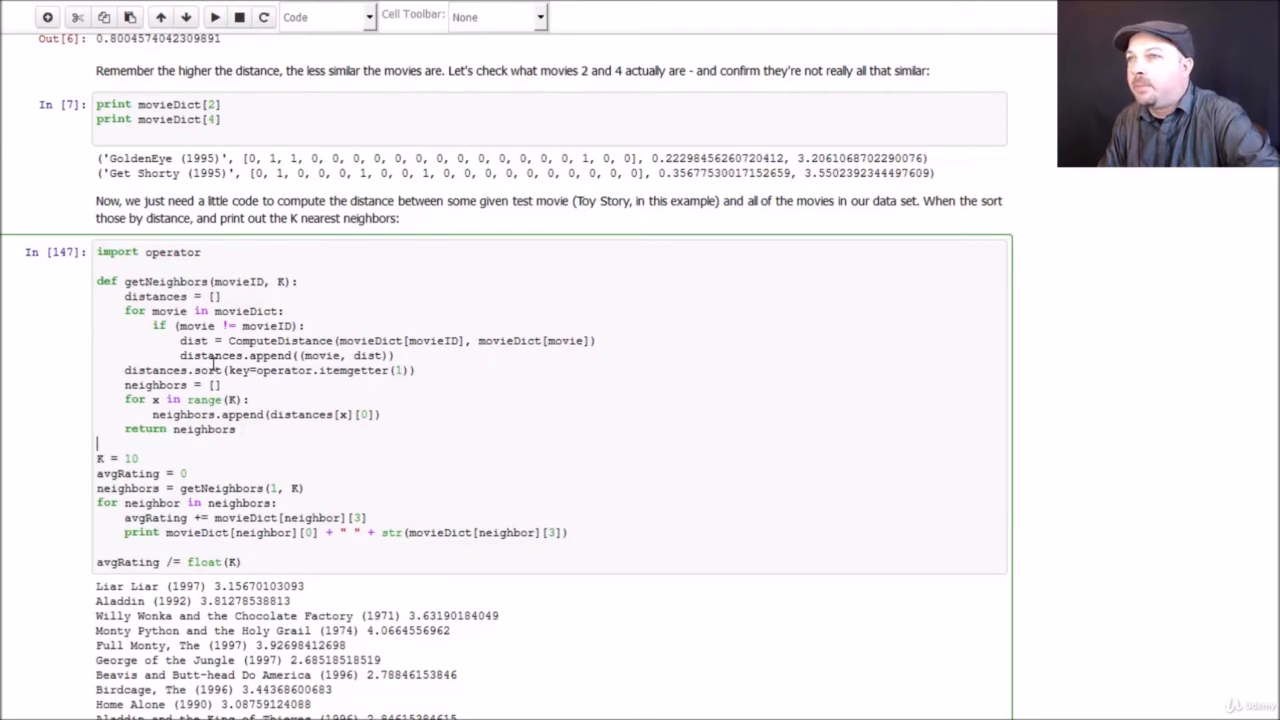
mouse_move(402, 360)
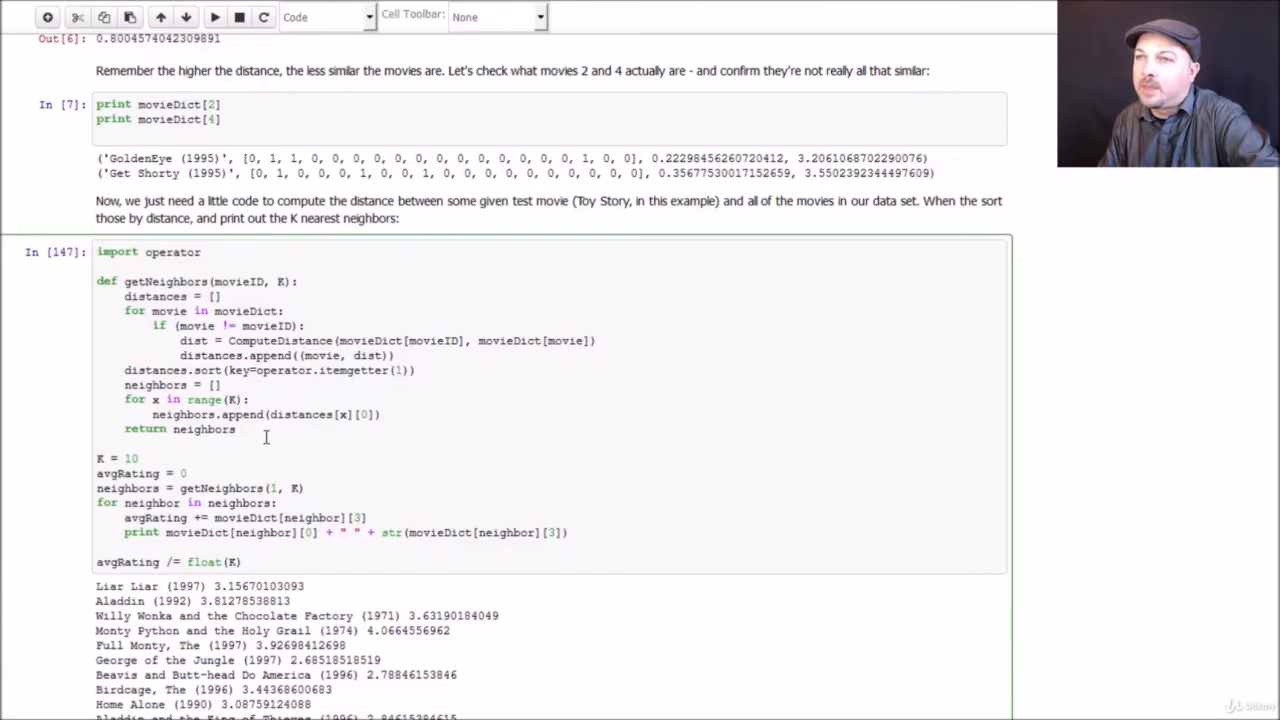
scroll(down, 3)
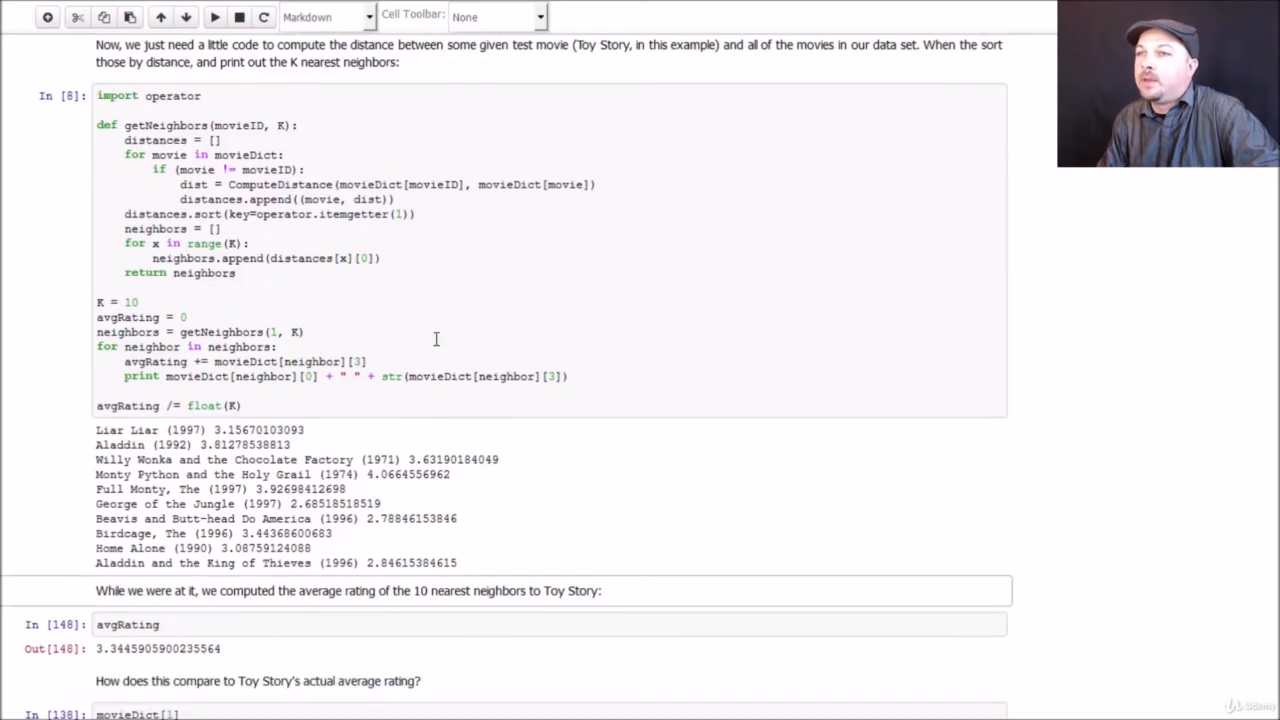
mouse_move(448, 372)
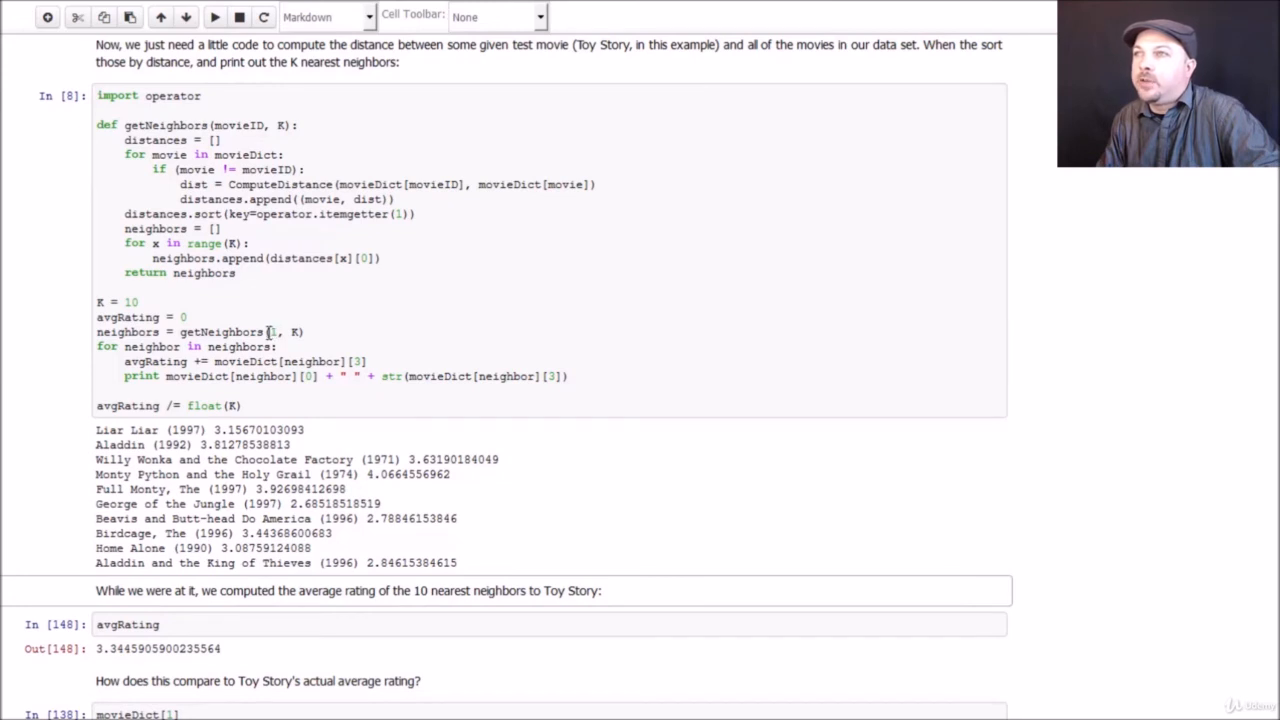
mouse_move(272, 332)
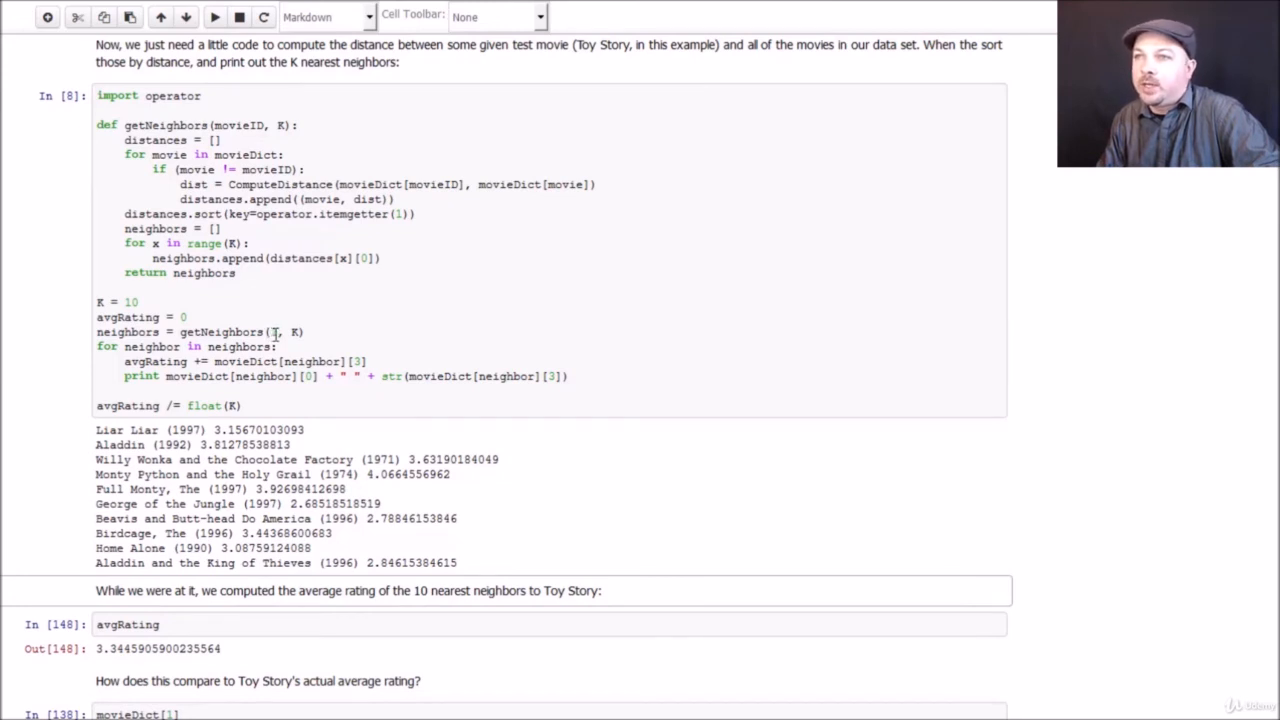
text(1)
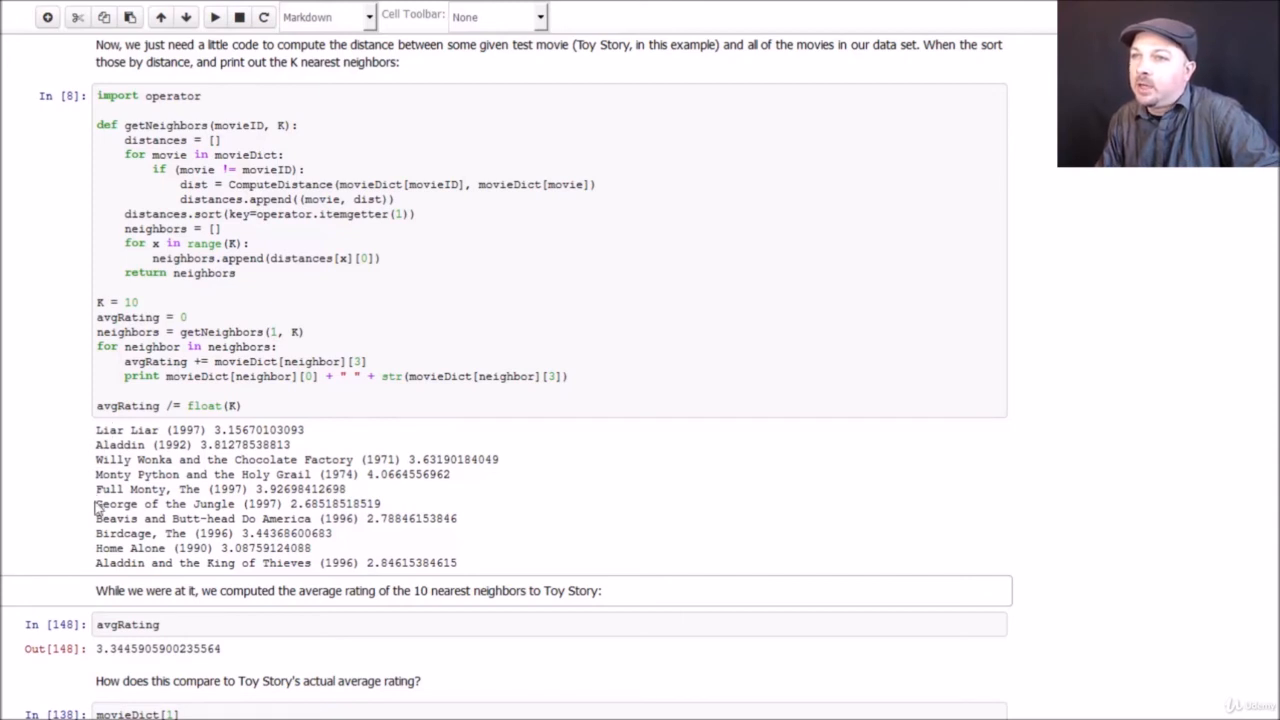
mouse_move(158, 552)
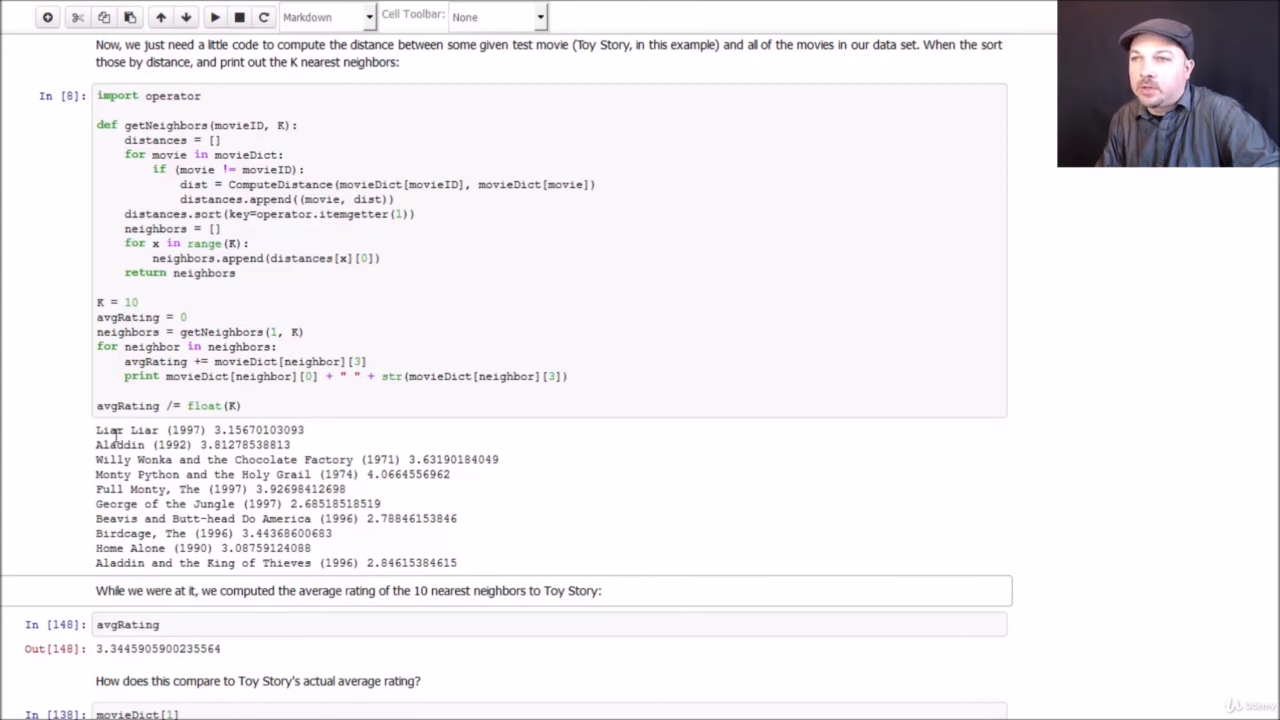
mouse_move(462, 476)
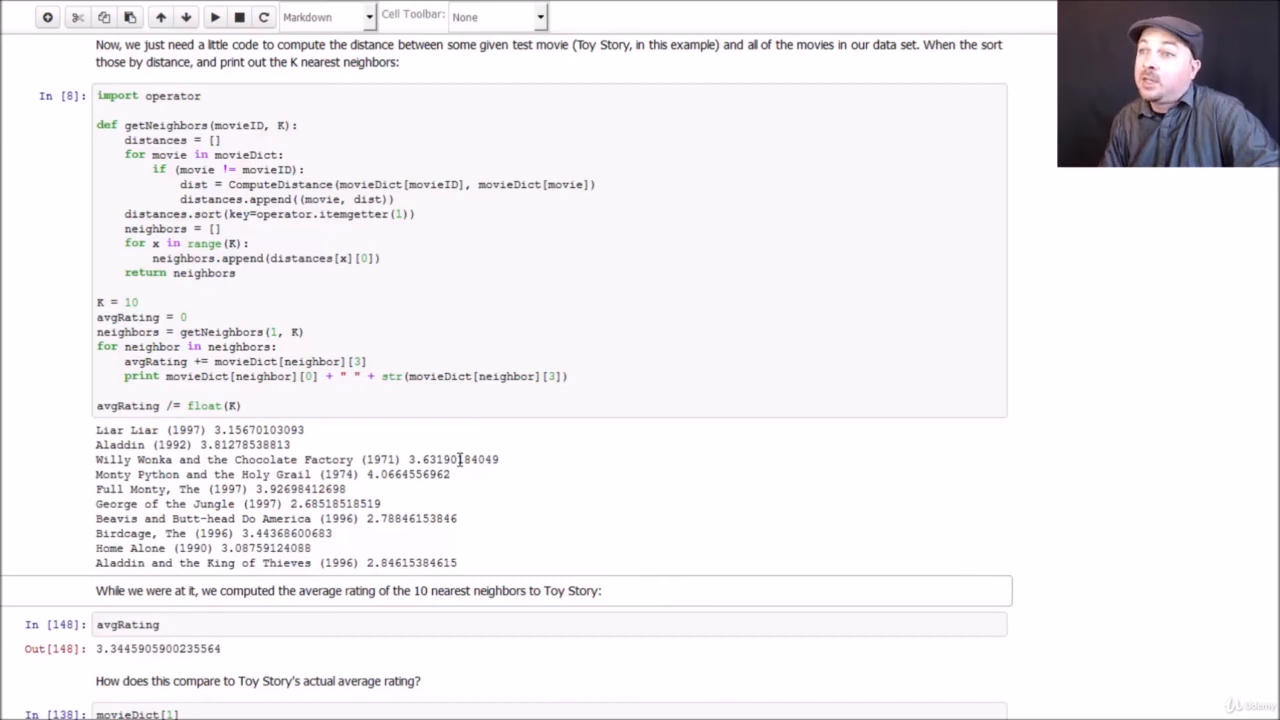
scroll(down, 3)
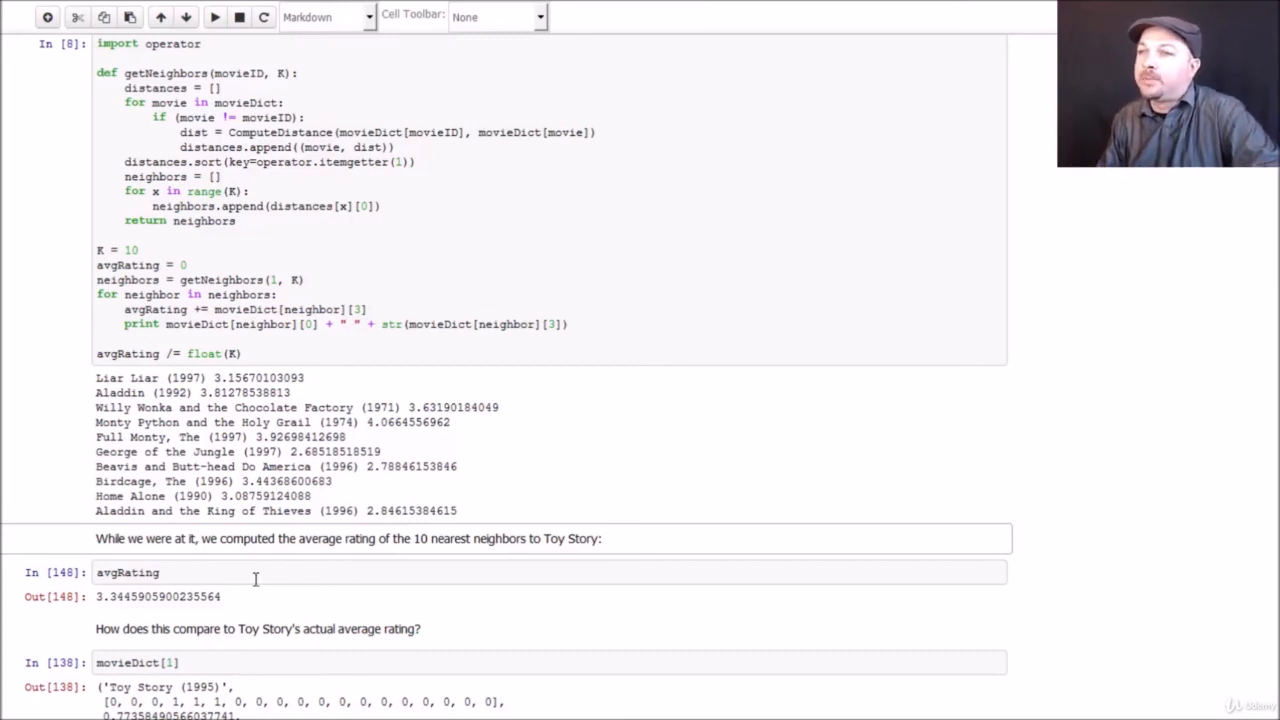
Step: Compute the neighbors' average rating (3.34) and show Toy Story's actual 3.88 rating
click(214, 16)
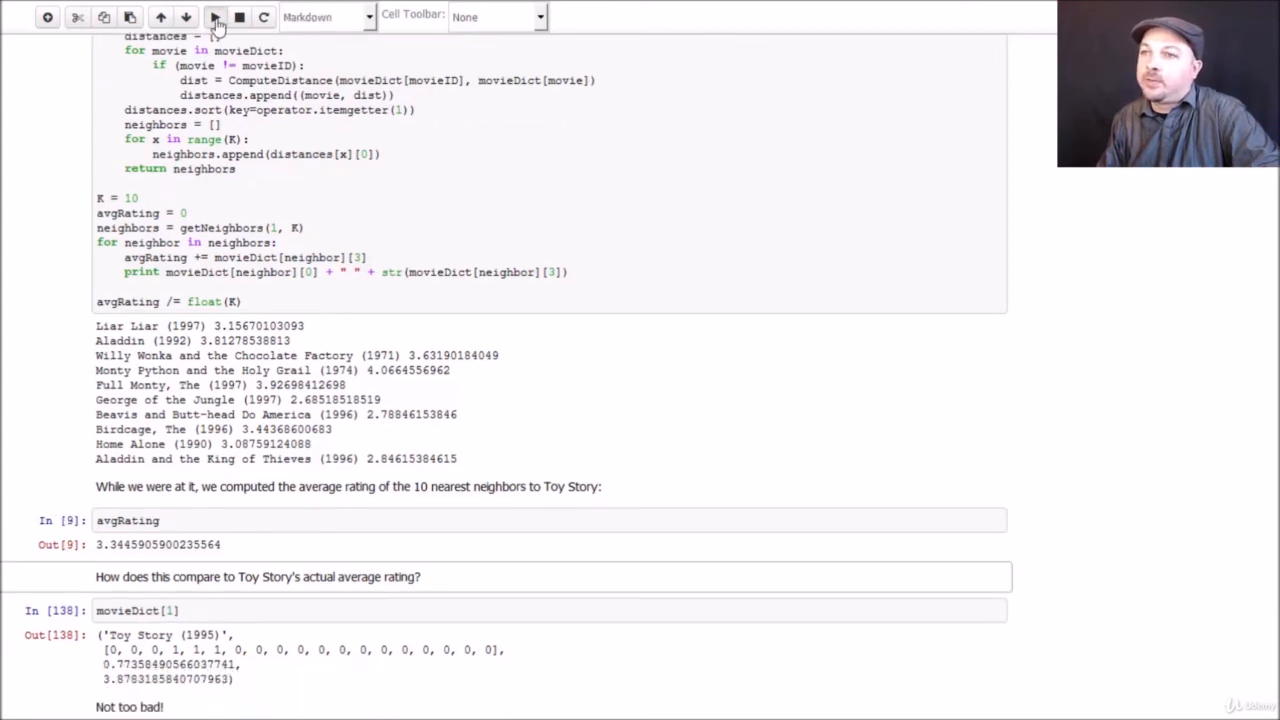
click(216, 16)
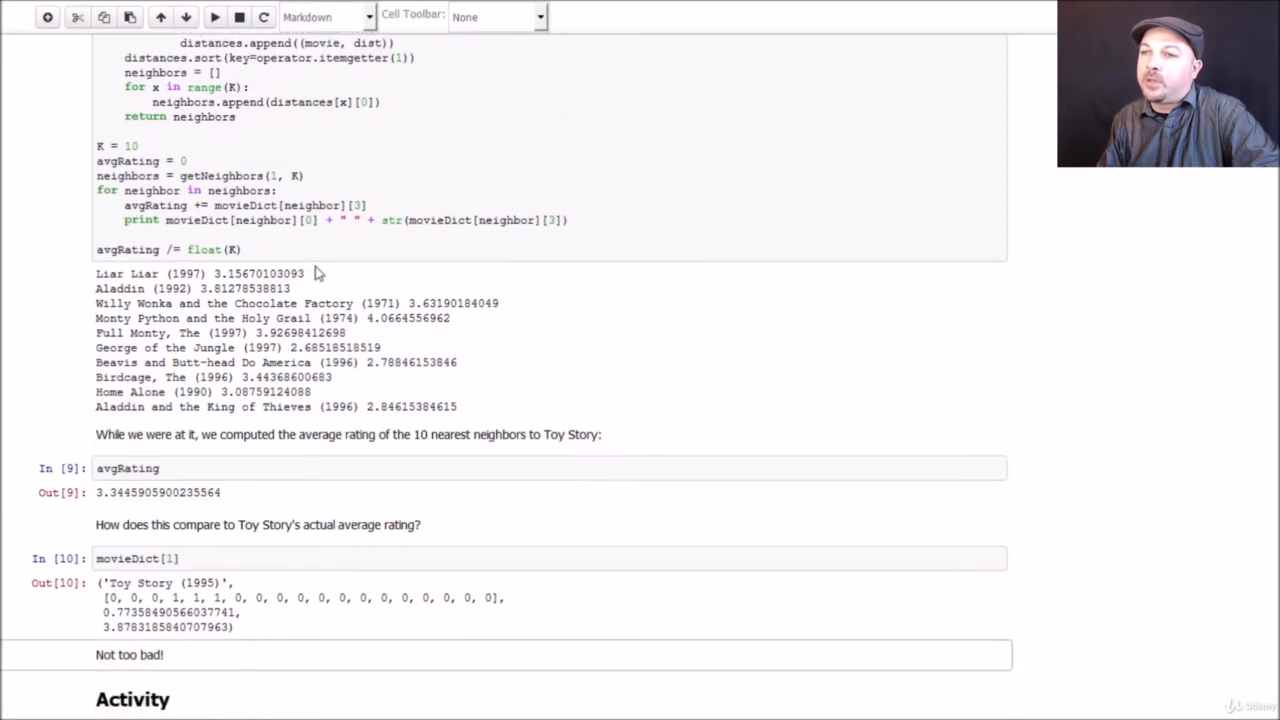
scroll(down, 3)
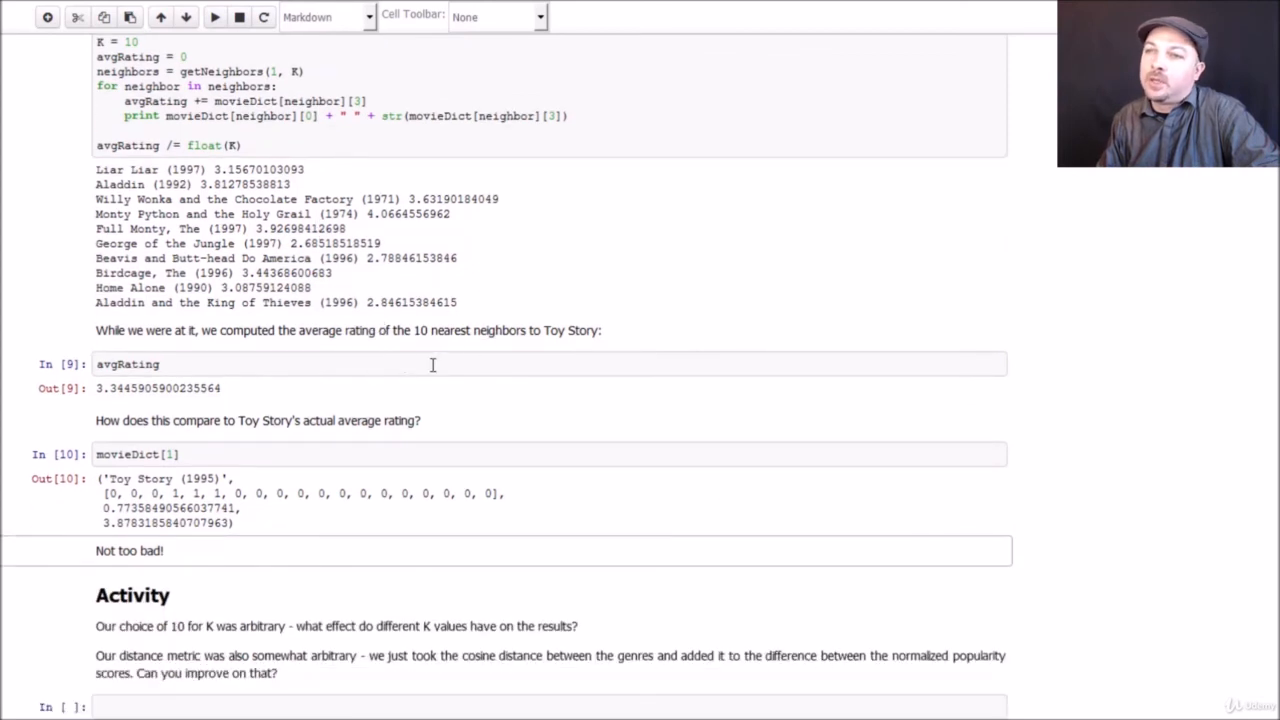
mouse_move(508, 358)
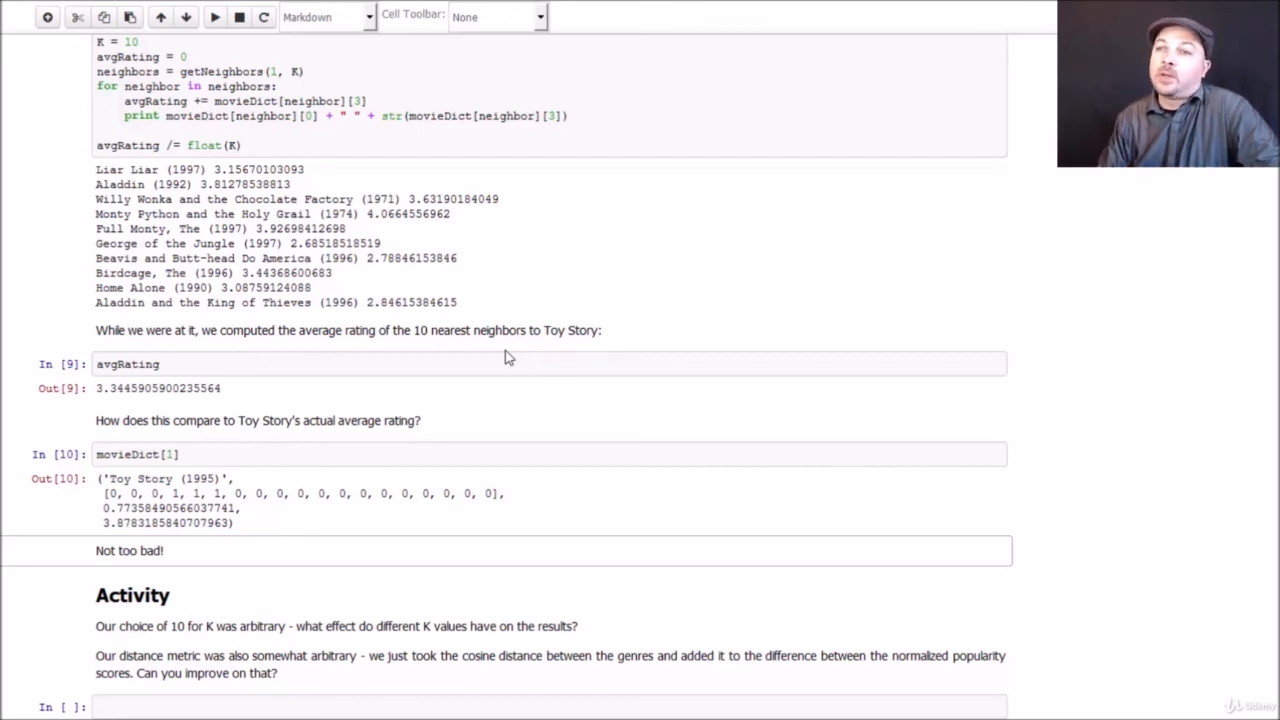
scroll(down, 3)
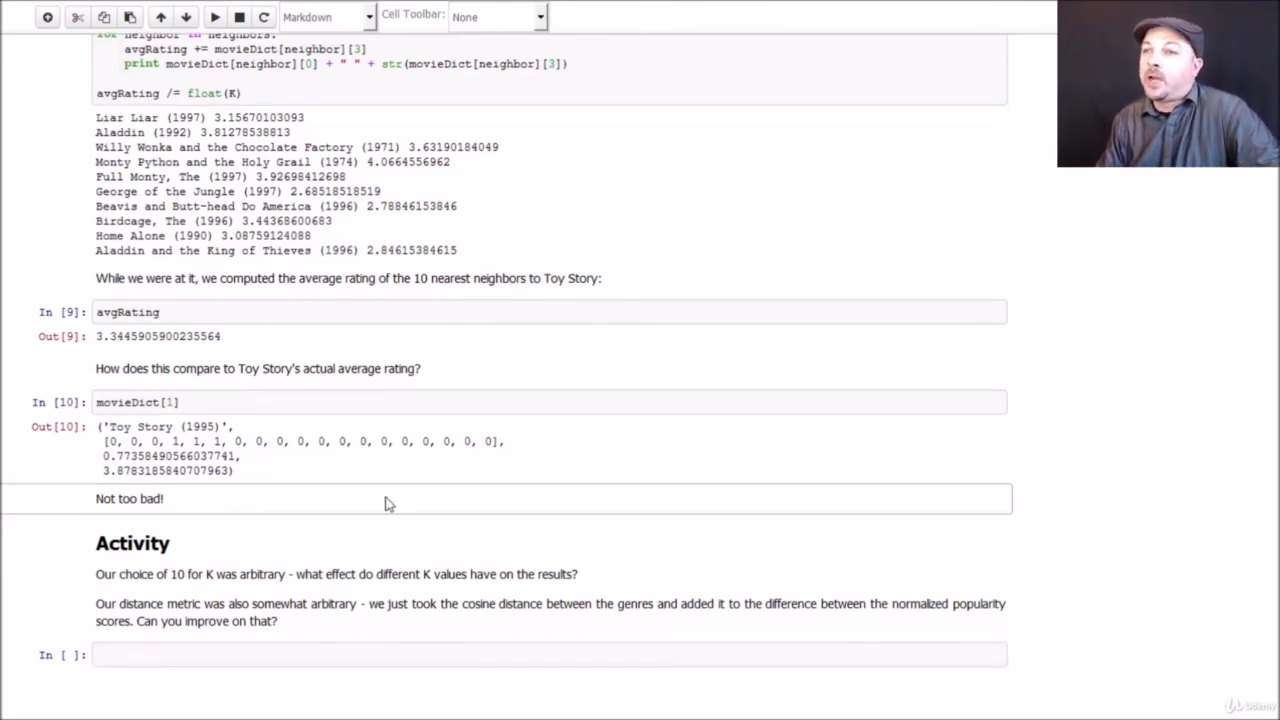
scroll(down, 3)
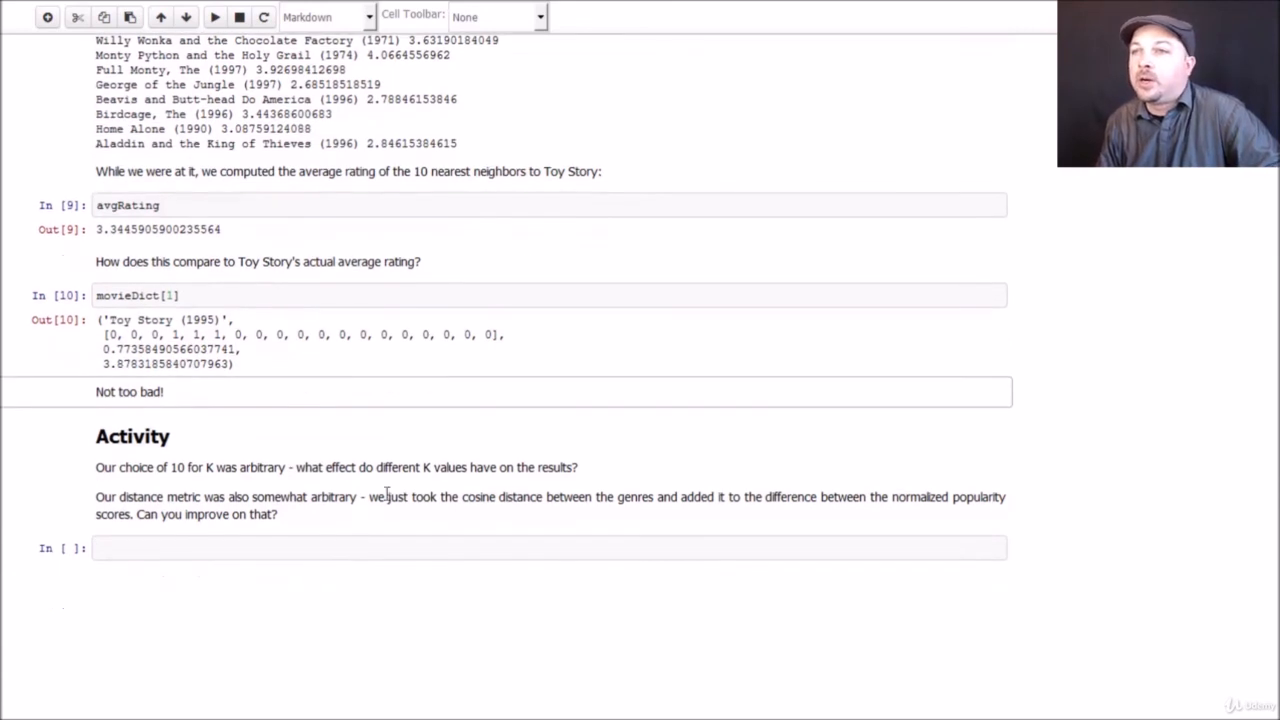
mouse_move(414, 514)
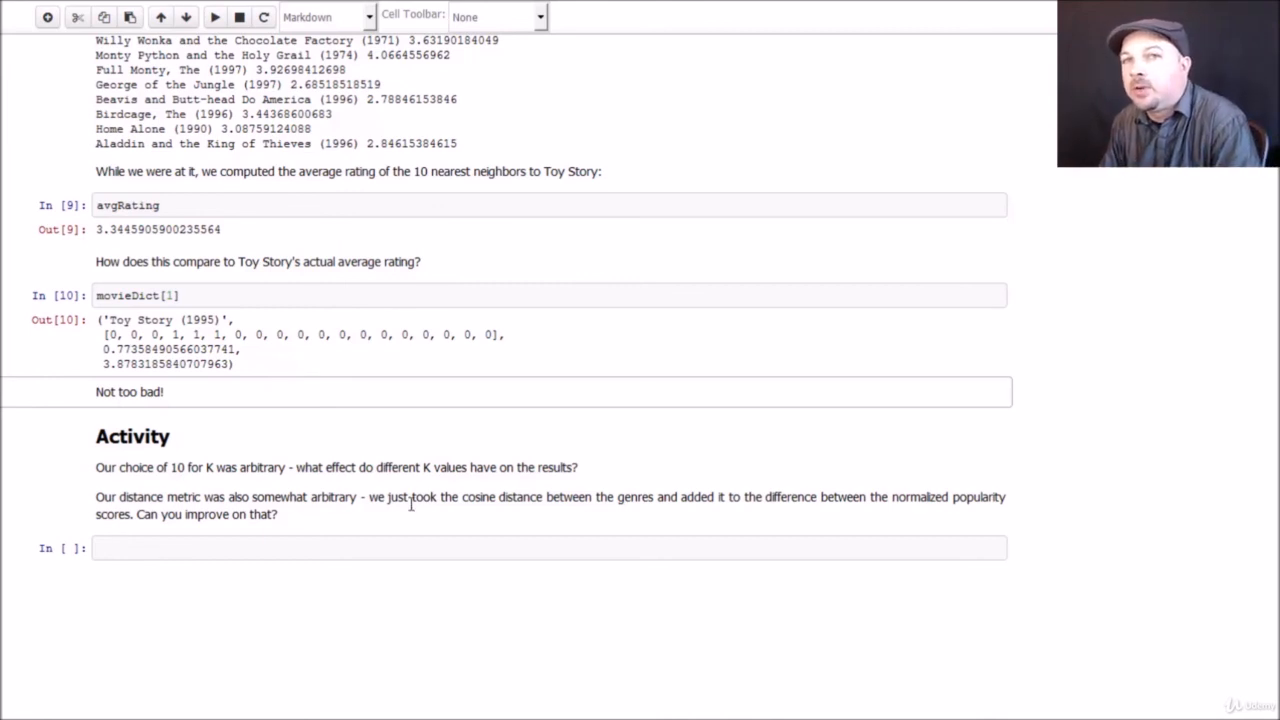
mouse_move(364, 490)
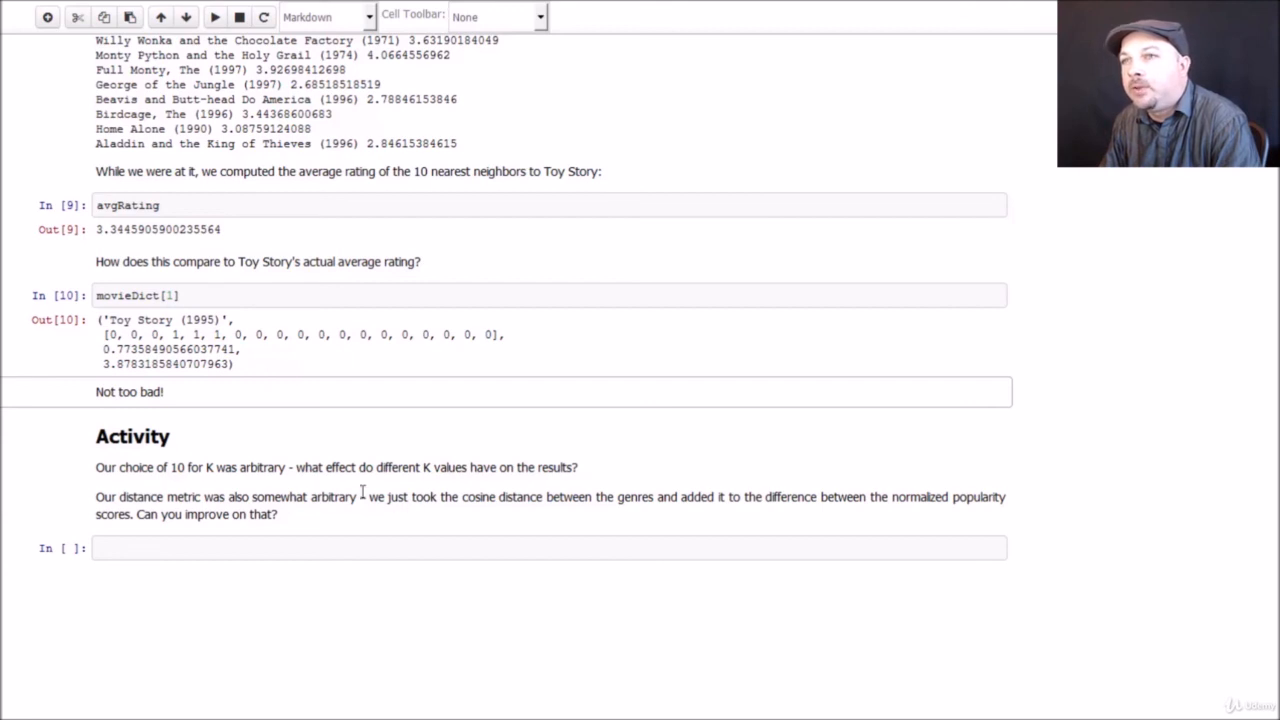